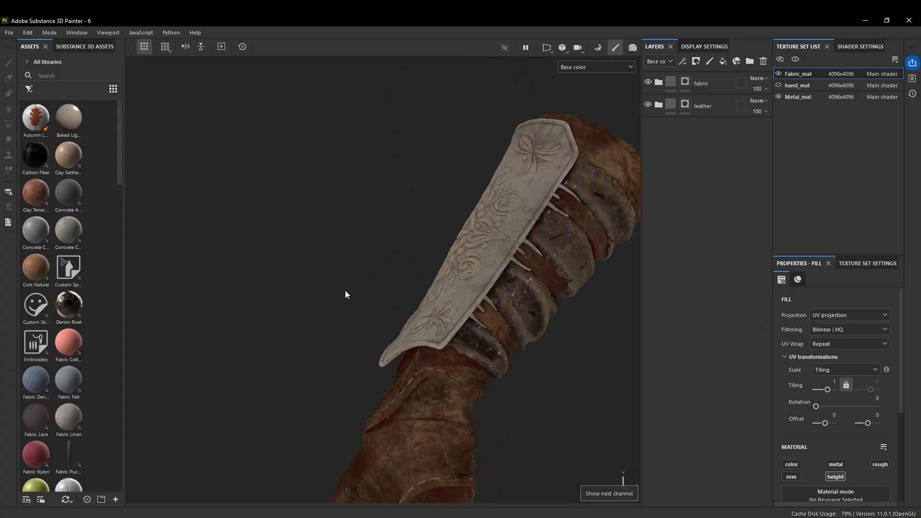
Switch to the Metal_mat texture set with a single default Fill layer 1
left_click(704, 46)
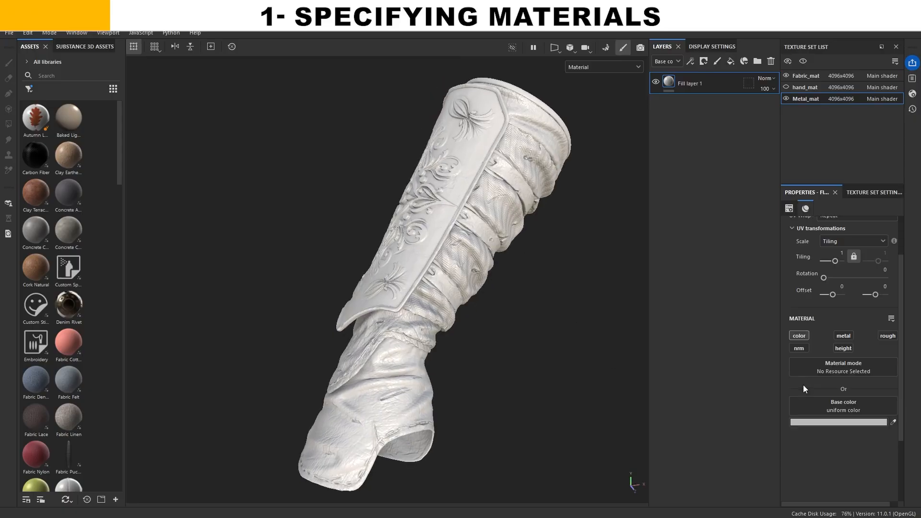
Give the plate a tan base colour with full metallic, then move to the Fabric_mat set for a red fill
left_click(838, 423)
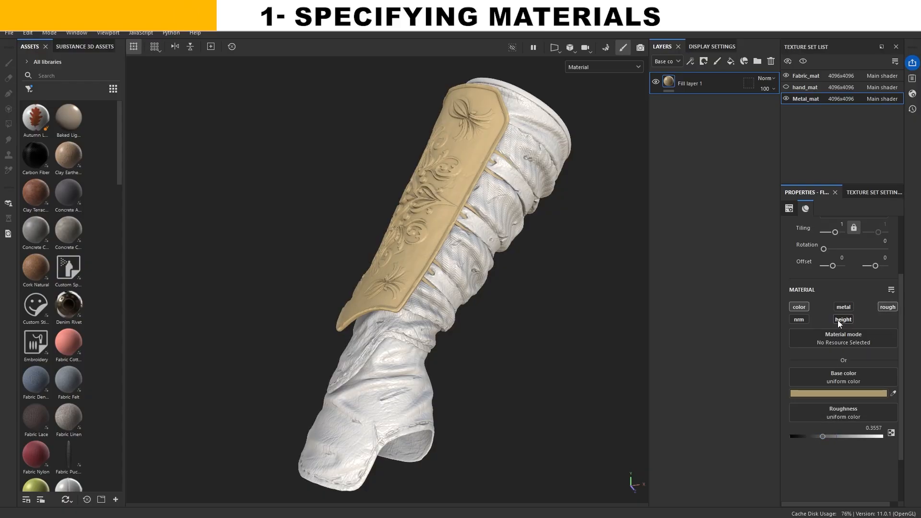
left_click(843, 319)
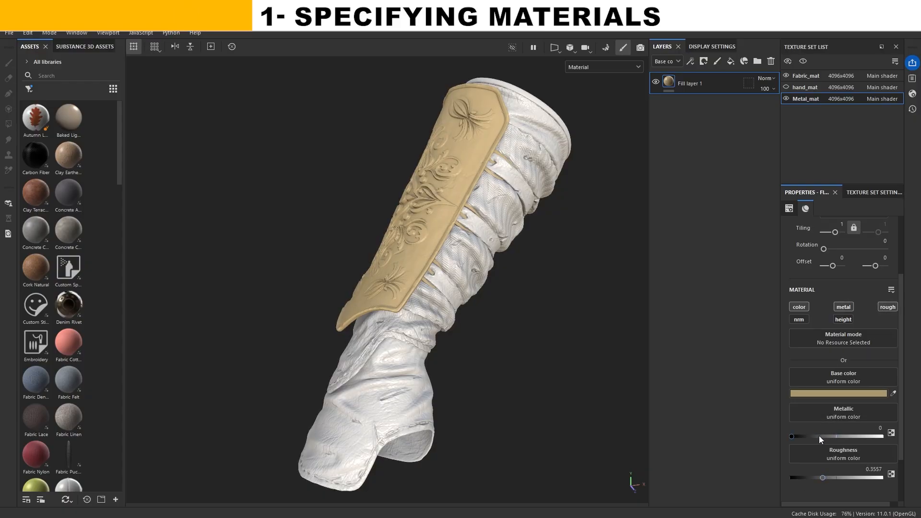
left_click(699, 46)
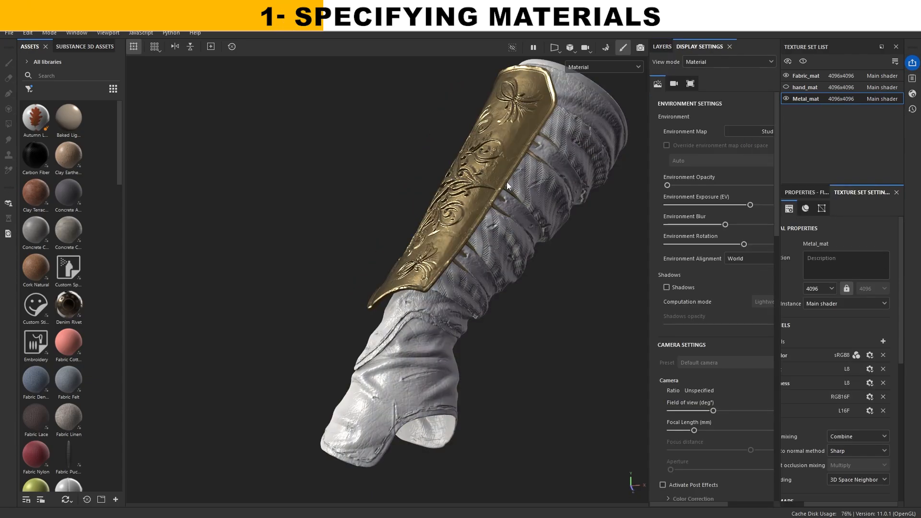
left_click(661, 46)
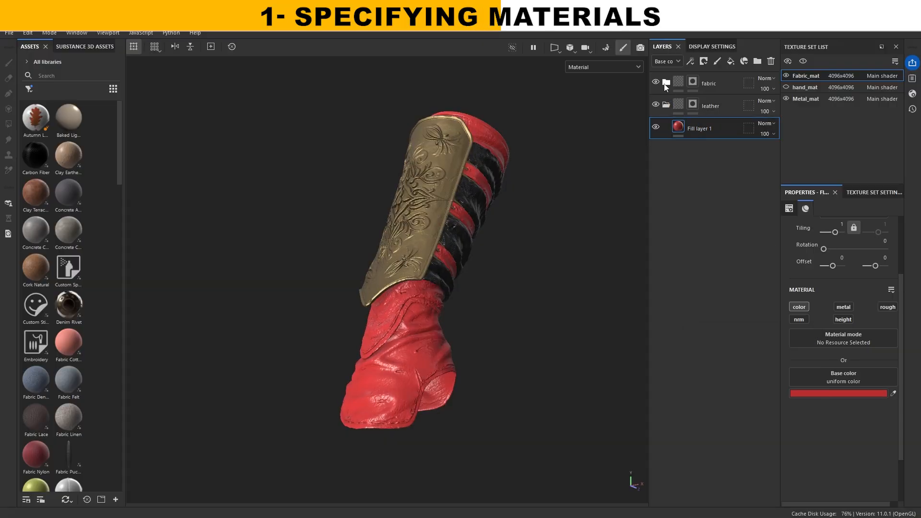
Set the leather fill to reddish-brown, mask the grey-blue fabric fill, and create the dark 'first ao' layer
left_click(837, 393)
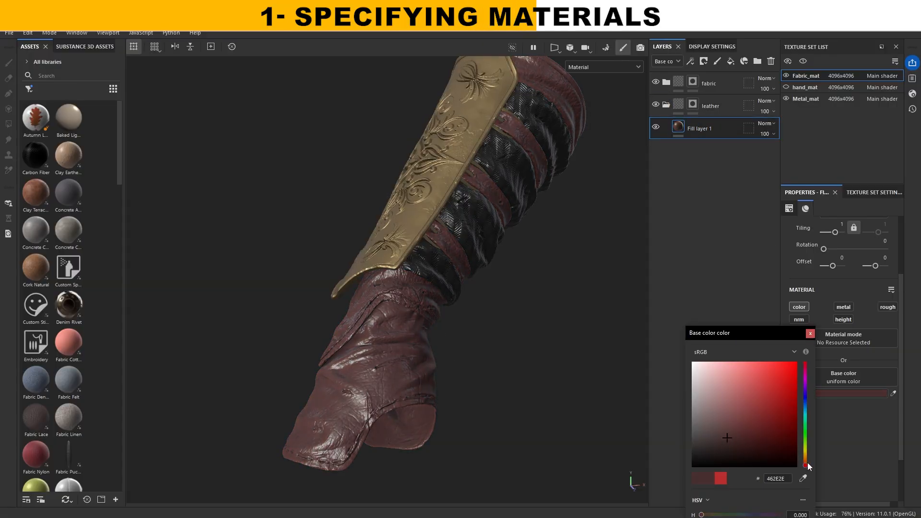
left_click(708, 445)
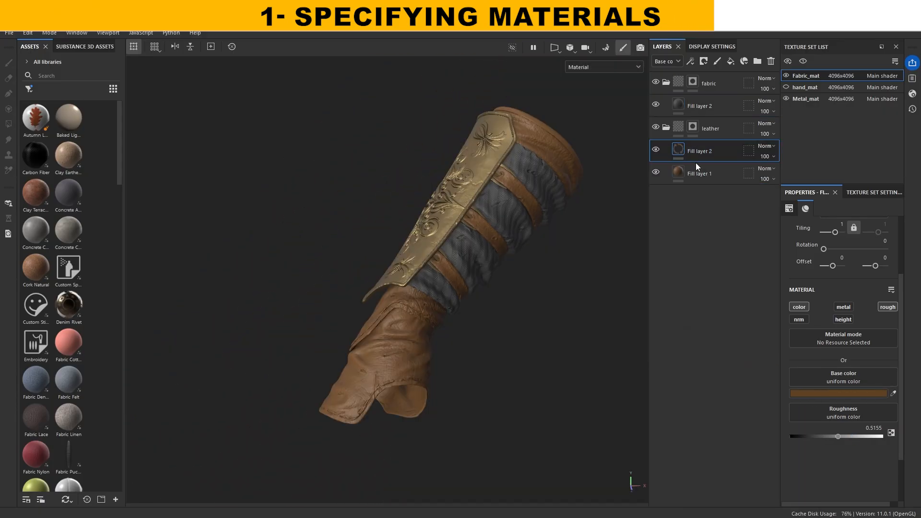
left_click(842, 393)
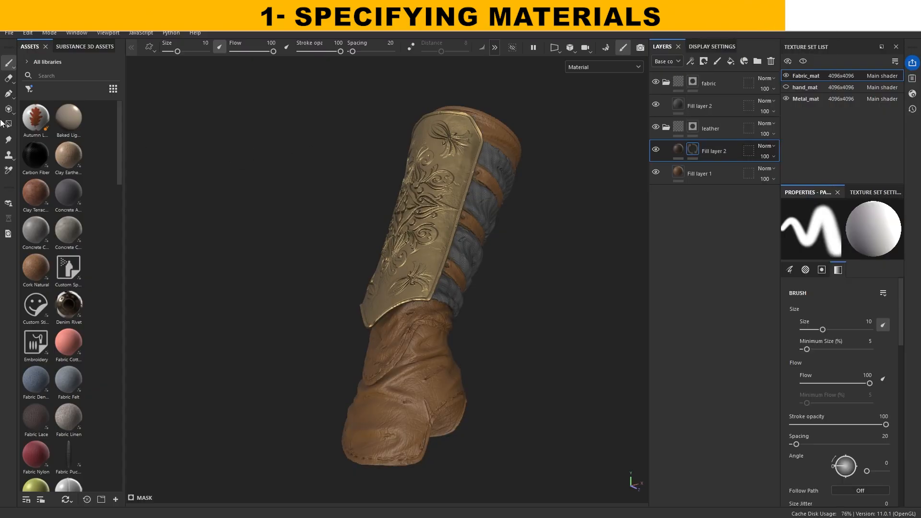
left_click(9, 124)
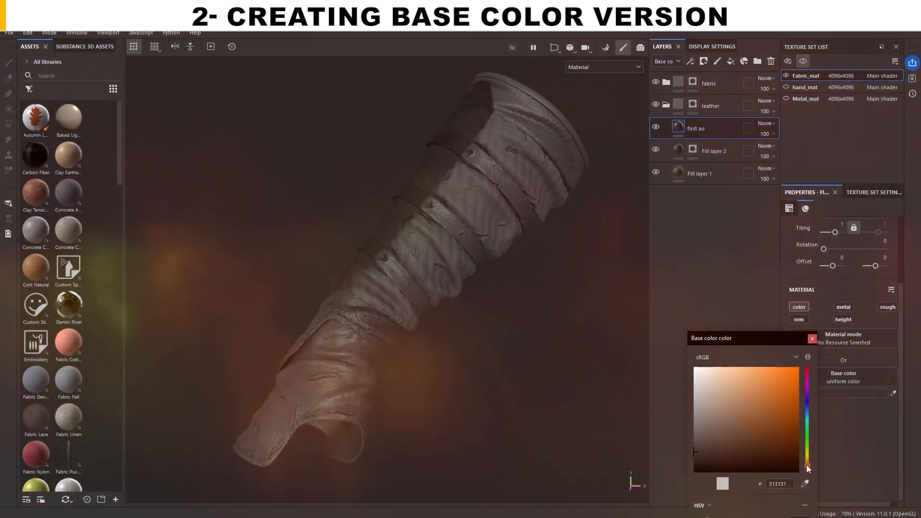
Mask 'first ao' black with an Ambient Occlusion fill effect and a Levels adjustment
left_click(758, 443)
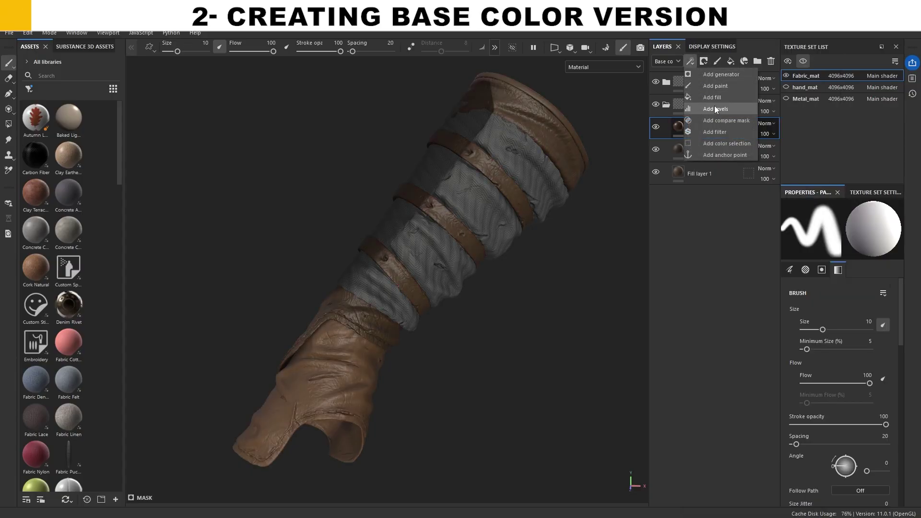
left_click(712, 98)
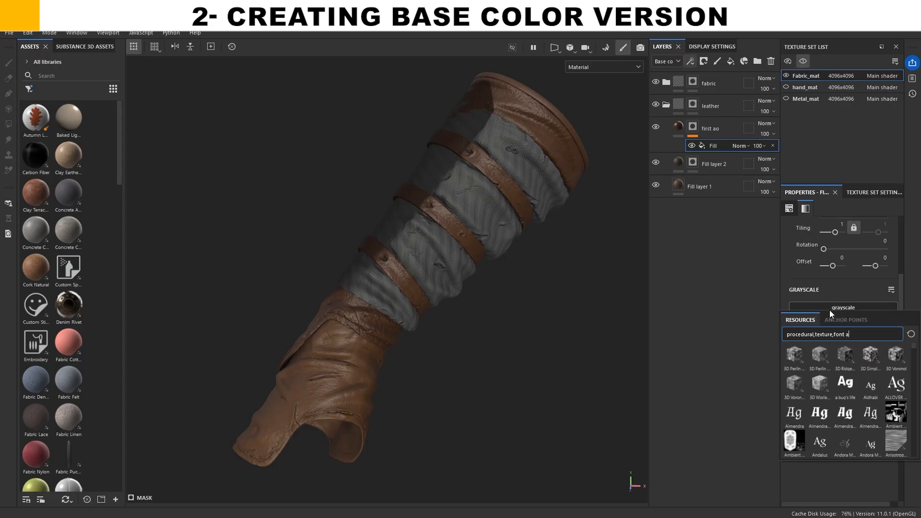
type("o")
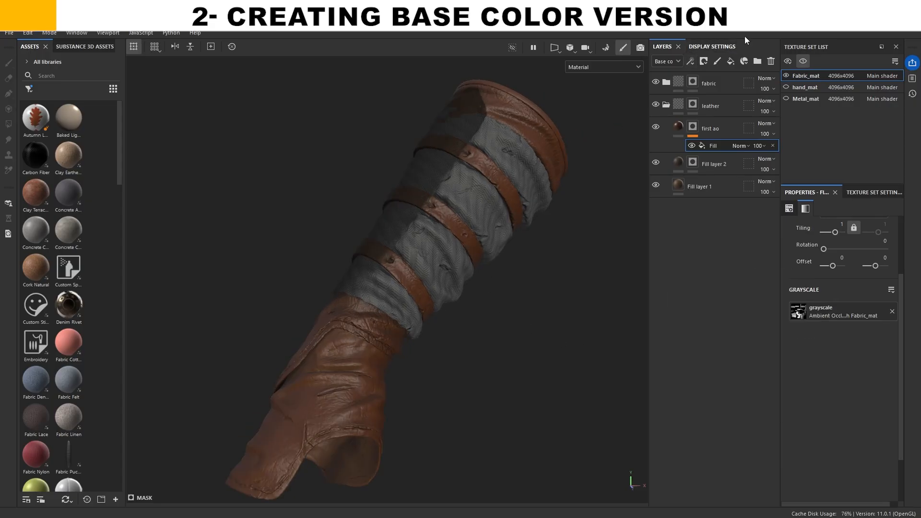
left_click(703, 61)
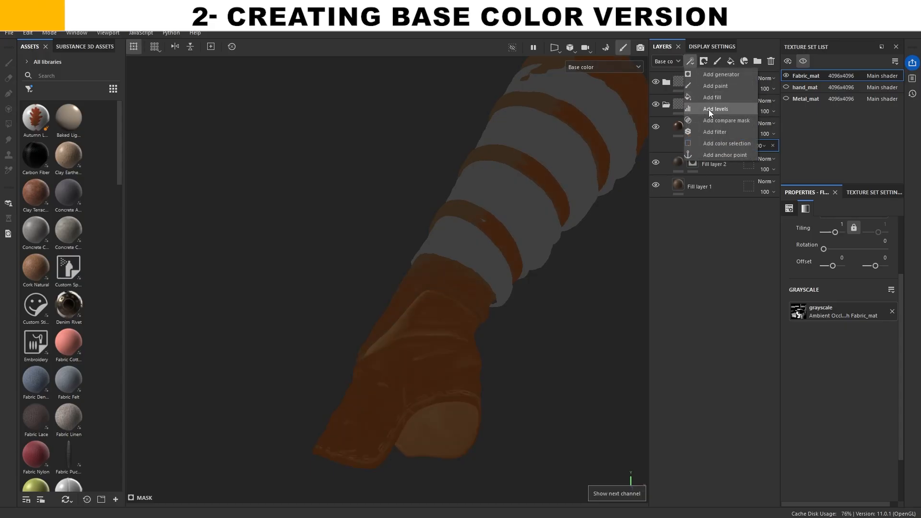
left_click(716, 109)
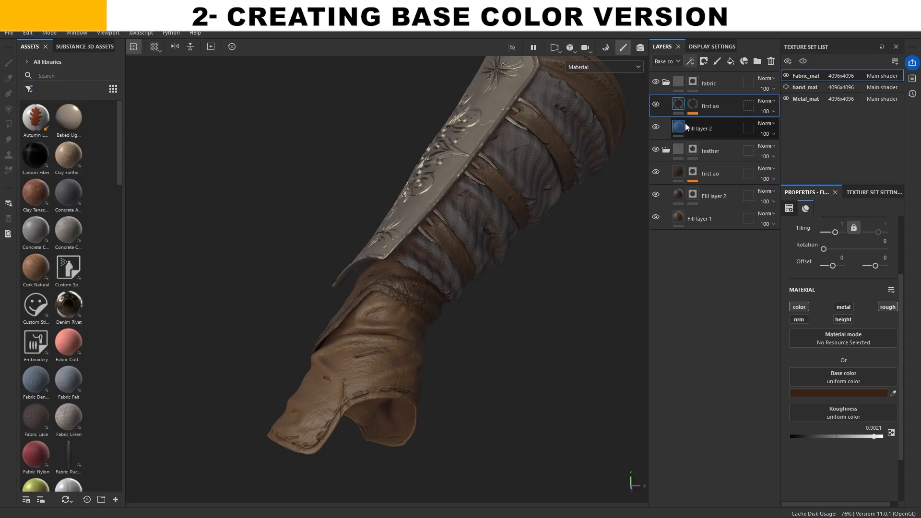
Give the fabric ao copy a dark brown colour and adjust Levels on the Metal_mat ao mask
left_click(841, 393)
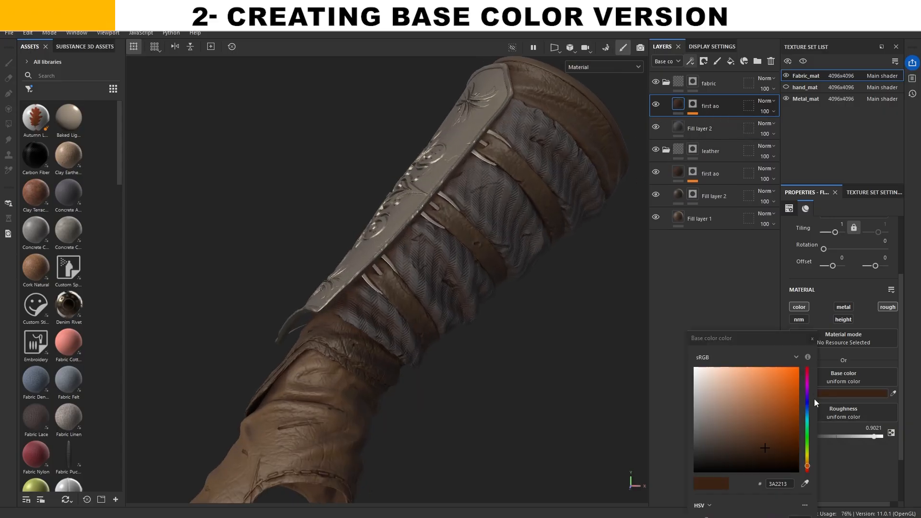
left_click(805, 98)
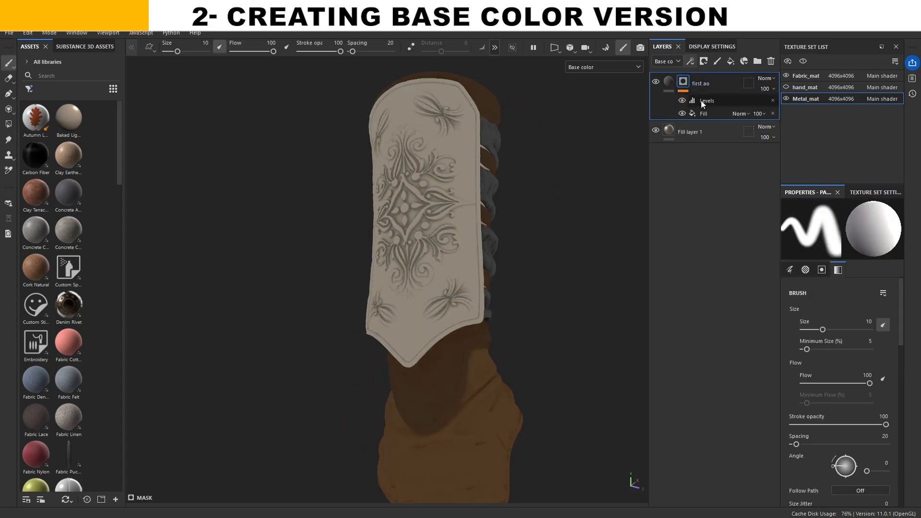
left_click(708, 101)
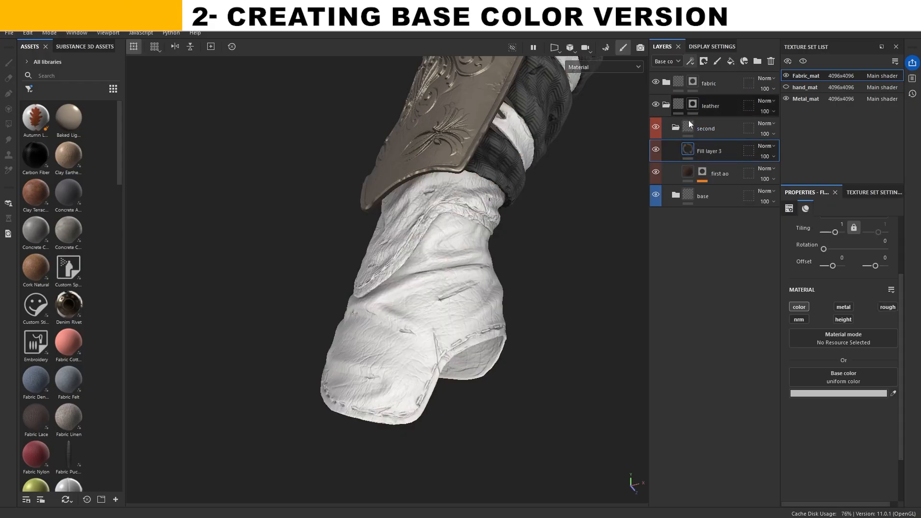
Add a Blur filter and a Multiply paint layer to Fill layer 3's grime mask and check its visibility
right_click(709, 151)
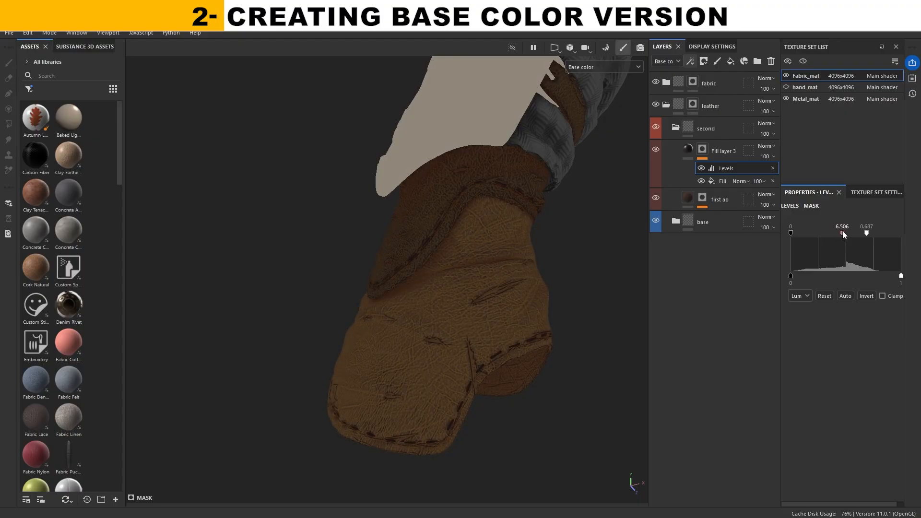
left_click(691, 61)
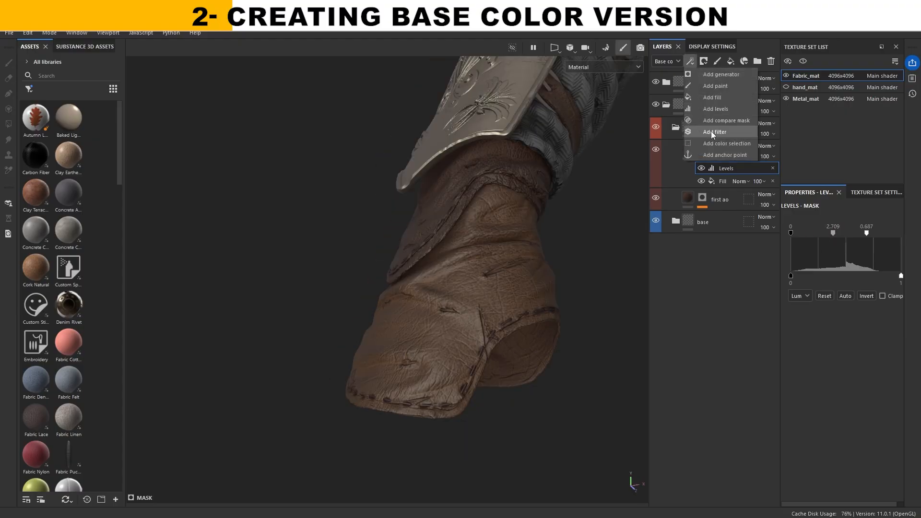
left_click(715, 132)
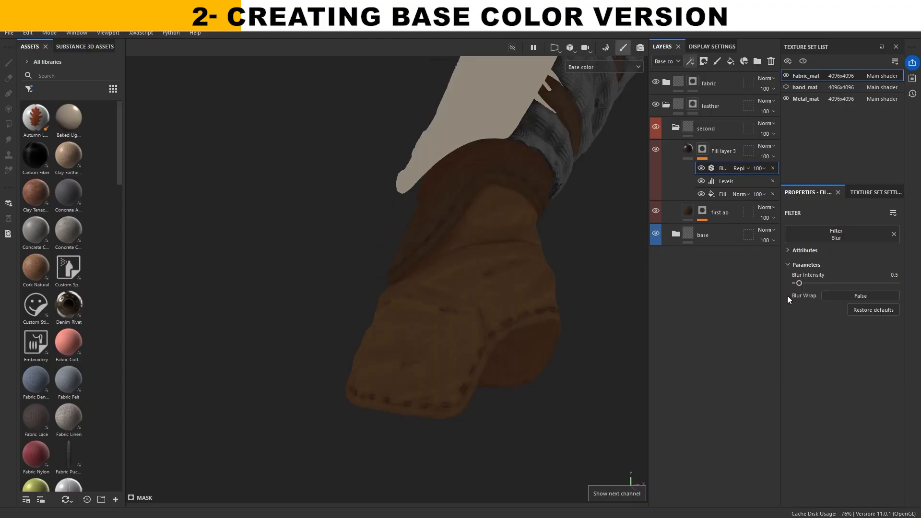
left_click(690, 61)
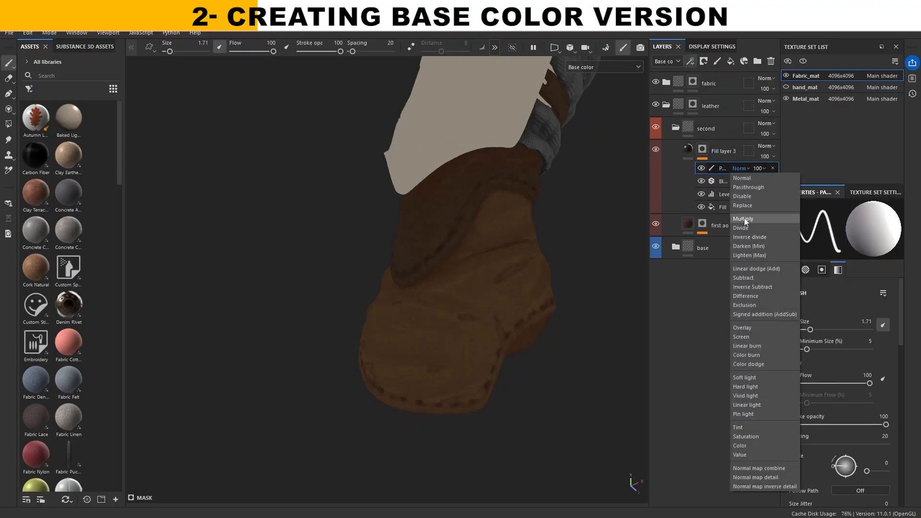
left_click(742, 219)
type("dirt")
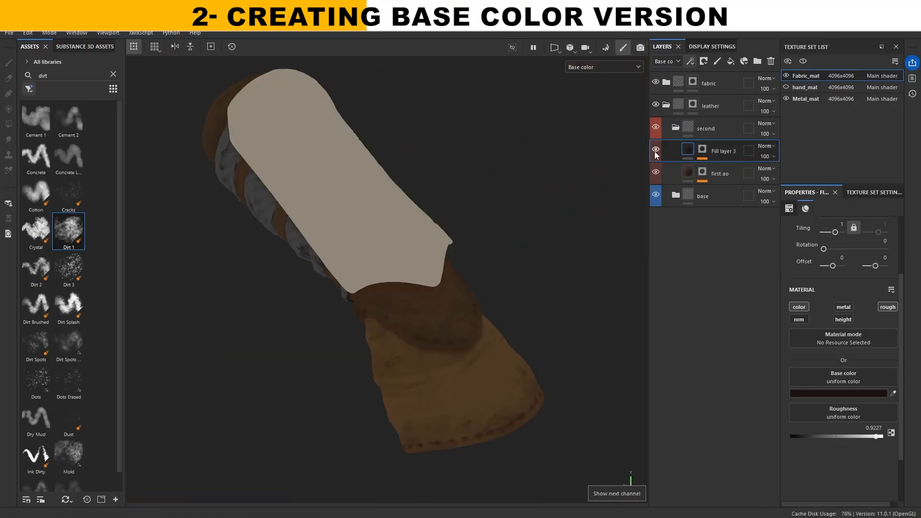
left_click(604, 66)
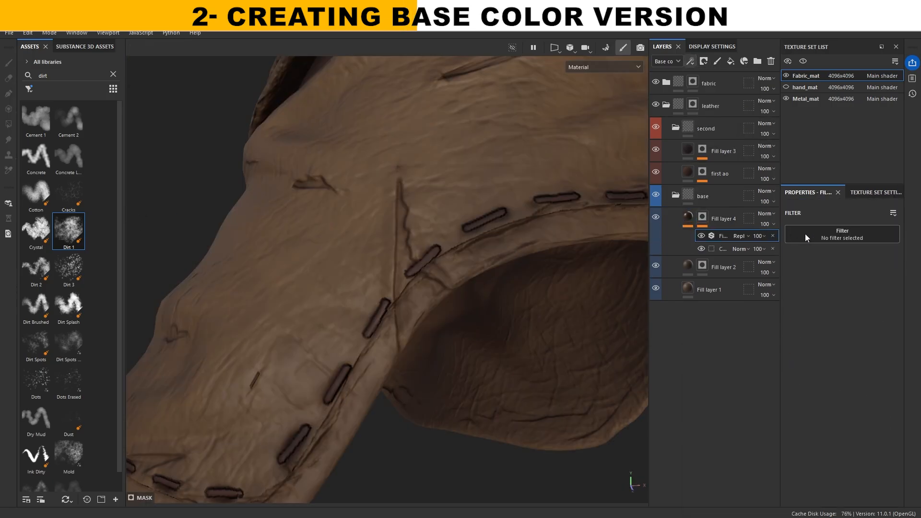
Create a new fill layer in base and add a Grunge Dirt Splats fill effect to its mask
left_click(842, 234)
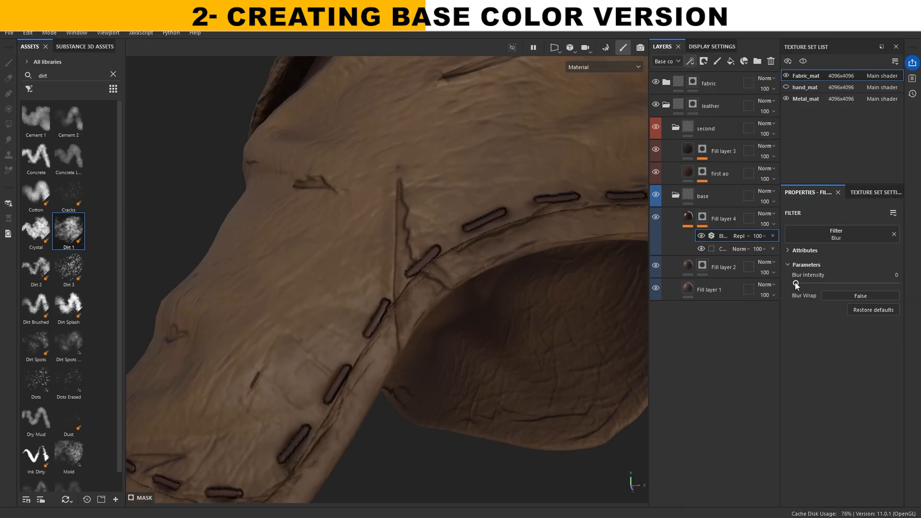
right_click(723, 218)
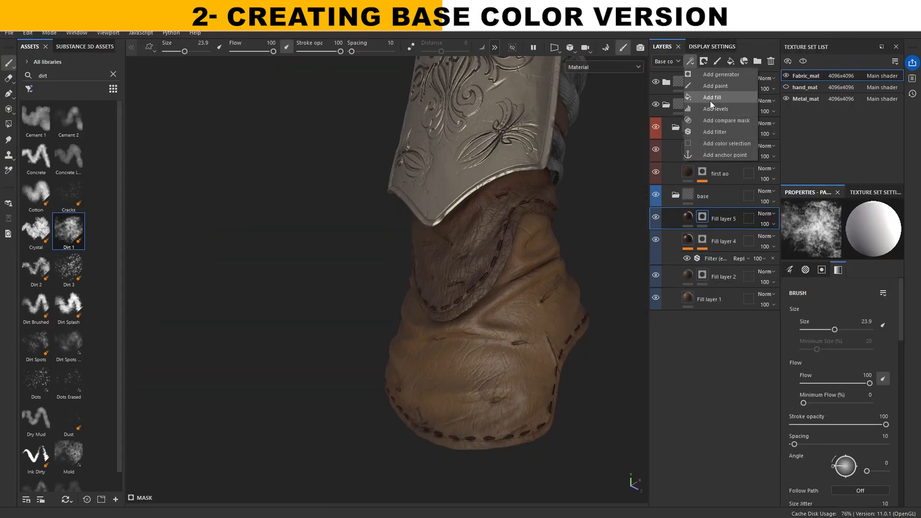
left_click(712, 97)
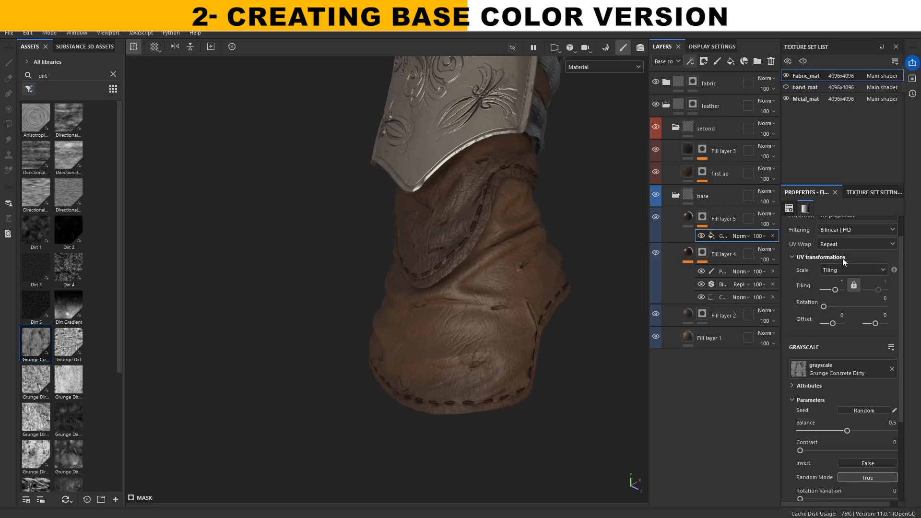
scroll("up", 3)
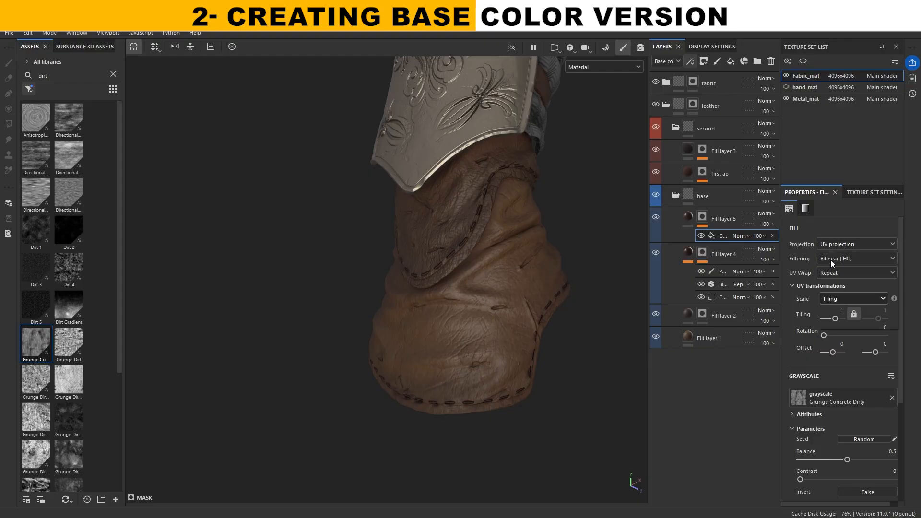
left_click(856, 244)
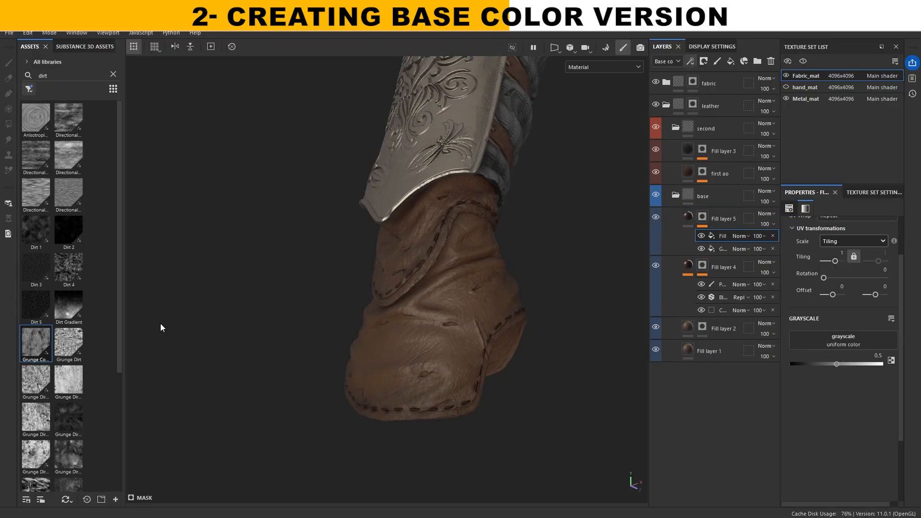
scroll("down", 3)
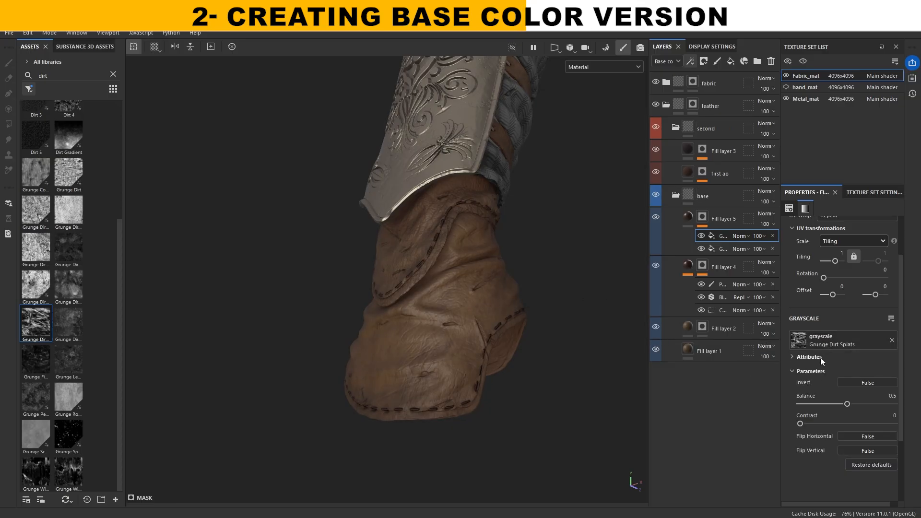
Project the dirt splats Tri-planar and blend them with Screen over the ambient occlusion mask
left_click(855, 242)
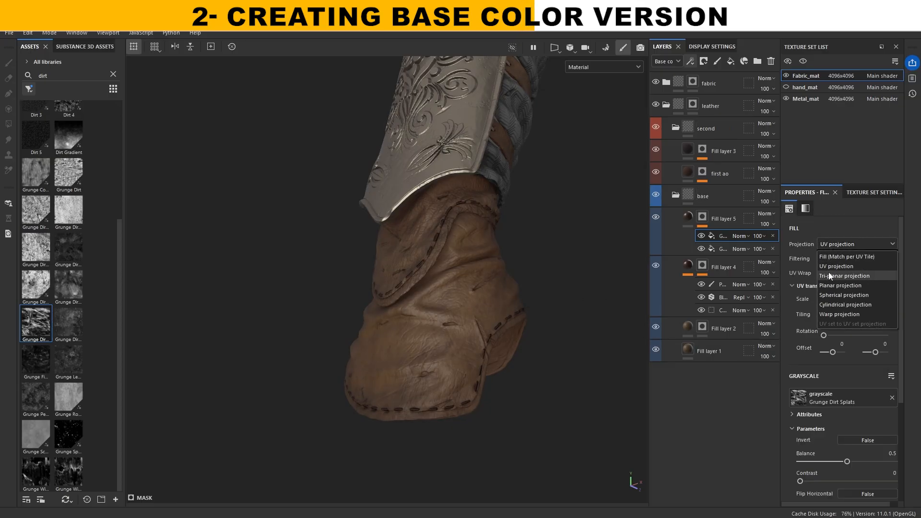
left_click(844, 276)
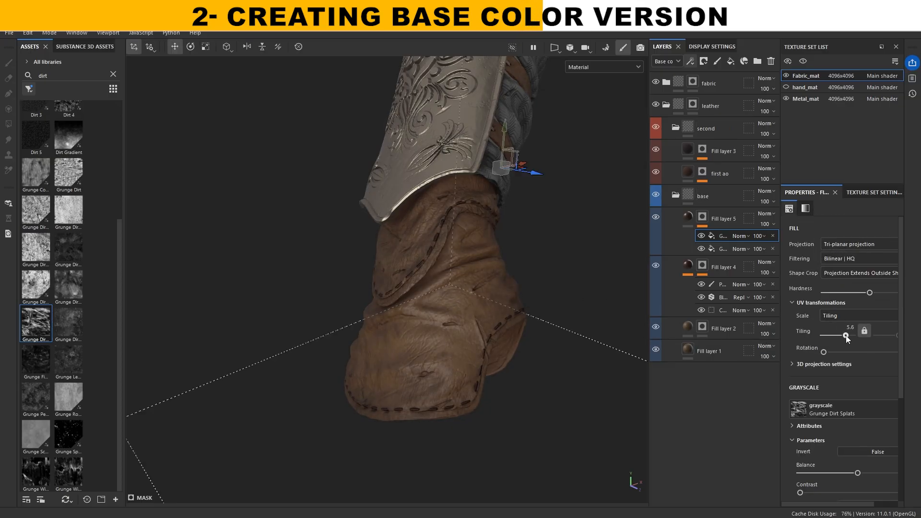
left_click(743, 236)
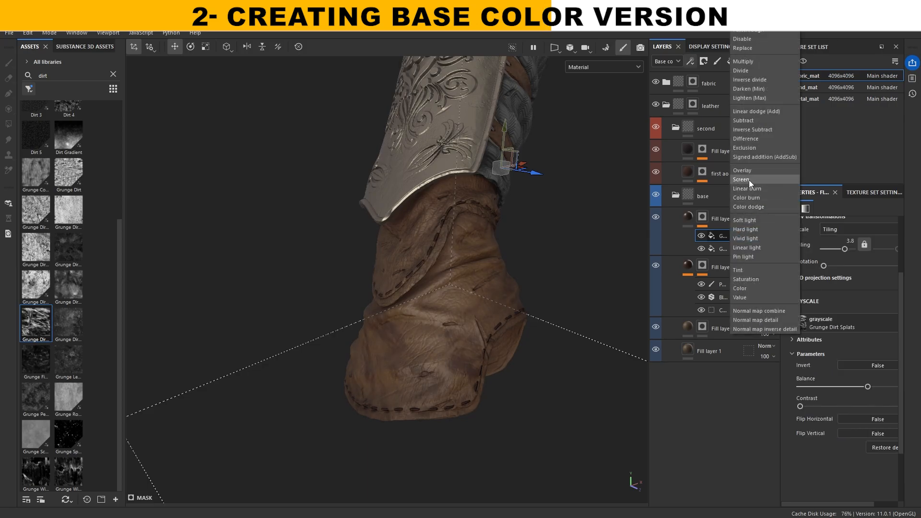
left_click(742, 180)
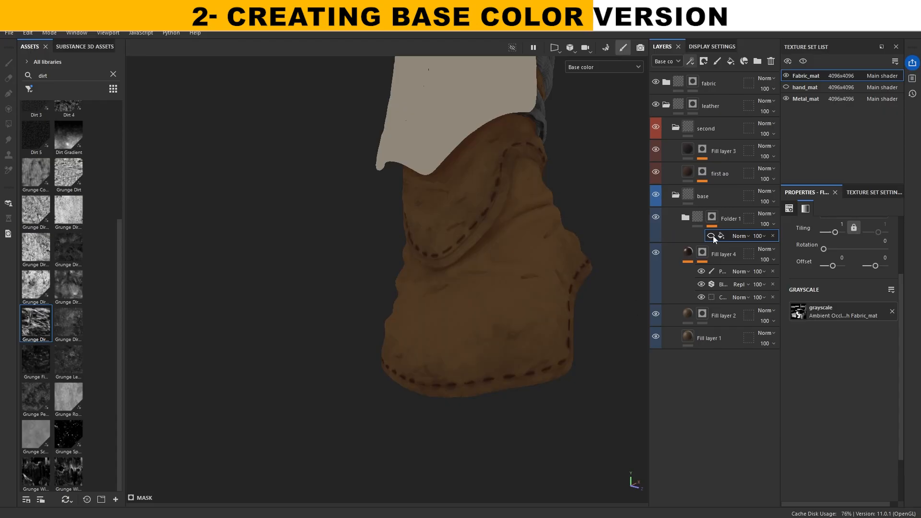
Add a Levels adjustment to Folder 1's mask and select the leather fill for a darker brown colour
left_click(690, 61)
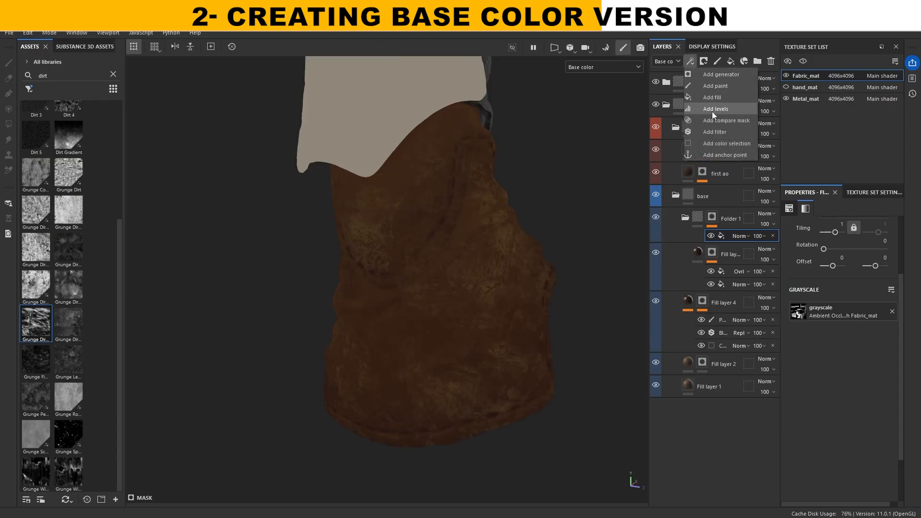
left_click(716, 108)
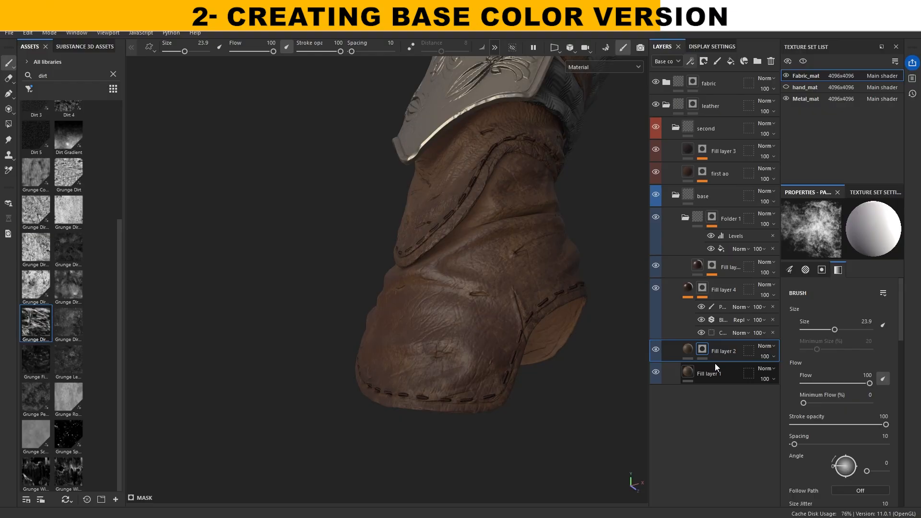
left_click(710, 352)
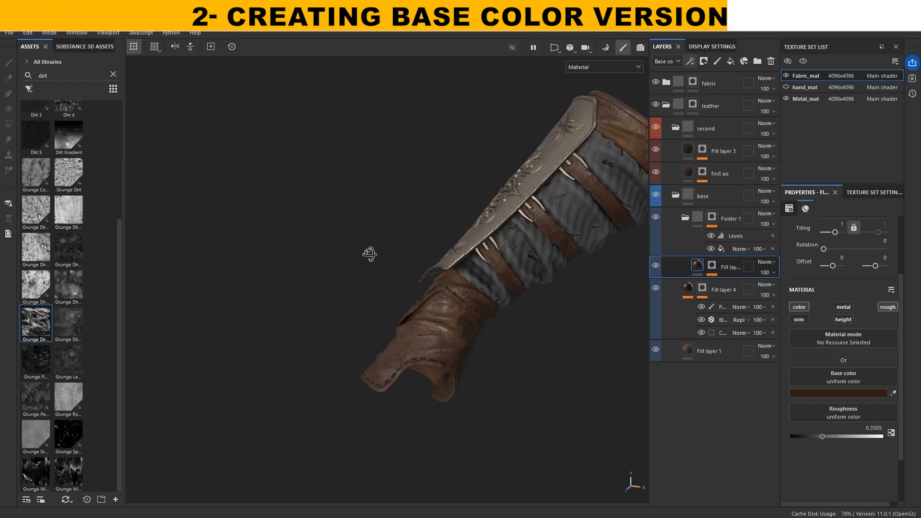
Mask the bright red fabric layer by Color Selection on the fabric ID colour for the stripes
left_click(854, 393)
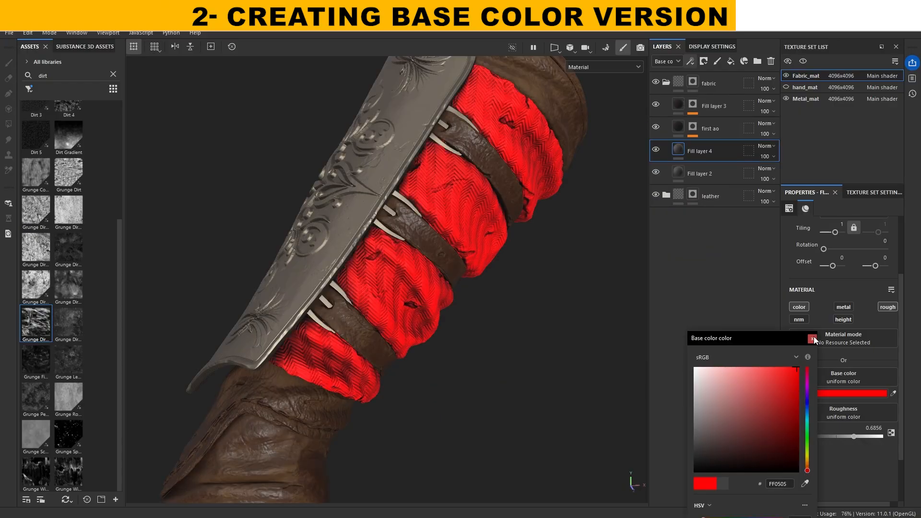
left_click(813, 337)
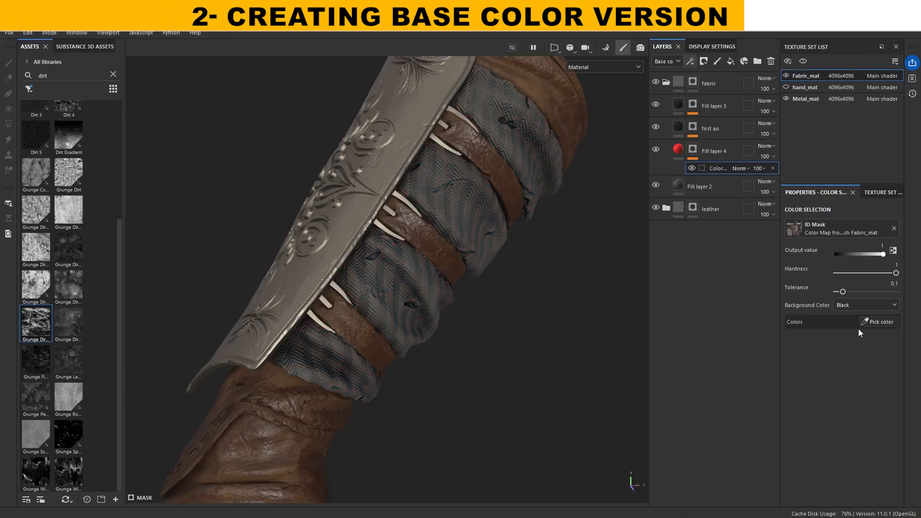
left_click(467, 206)
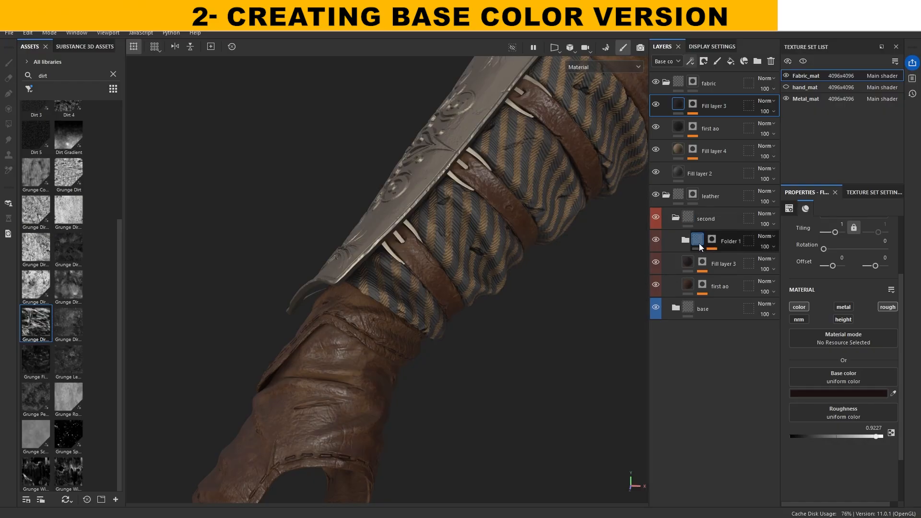
left_click(685, 241)
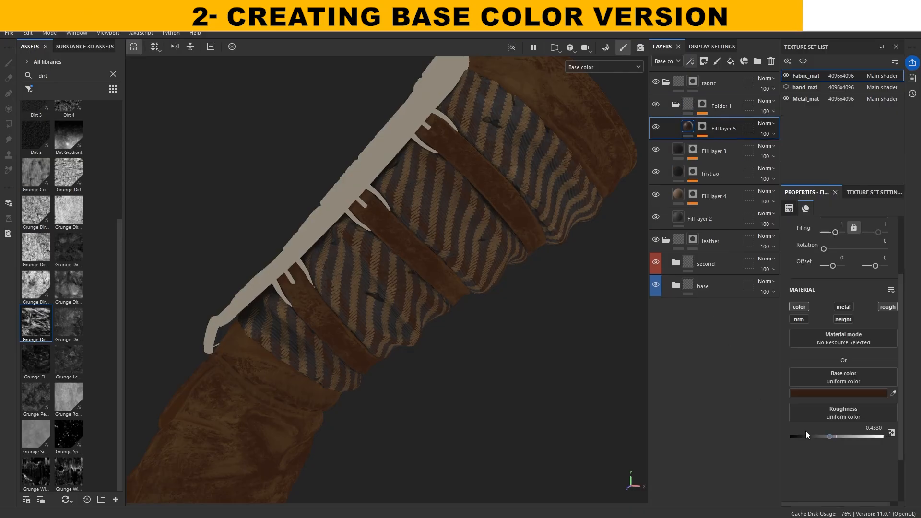
Give the fabric dirt a very dark brown colour and roughness, and tint the metal plate greyish-brown #6F5D53
left_click(851, 393)
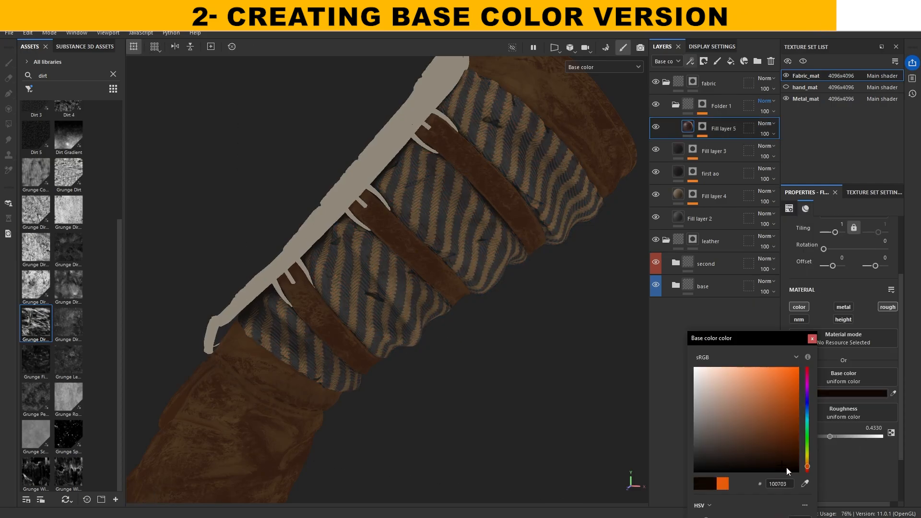
left_click(722, 444)
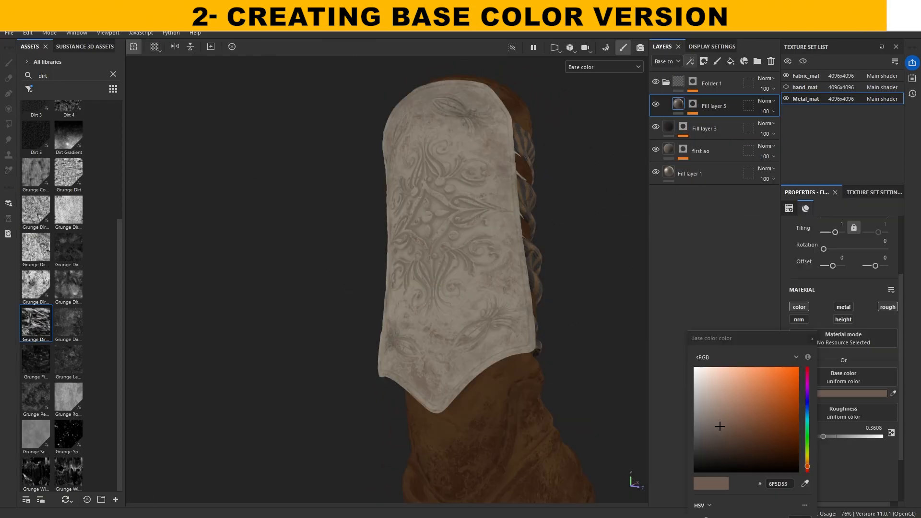
left_click(694, 417)
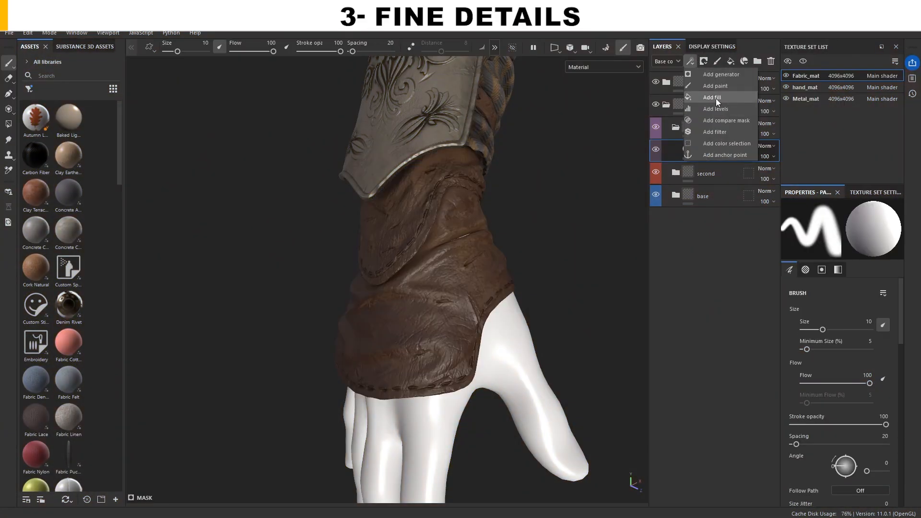
Add a fill with a densely tiled Grunge Leather Damaged mask and subtle height in the detail folder
left_click(711, 97)
type("leather")
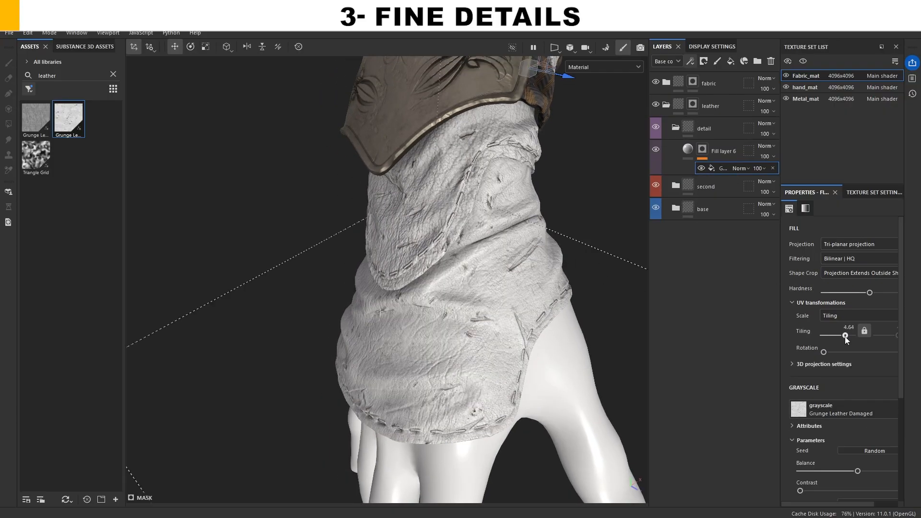
left_click(723, 151)
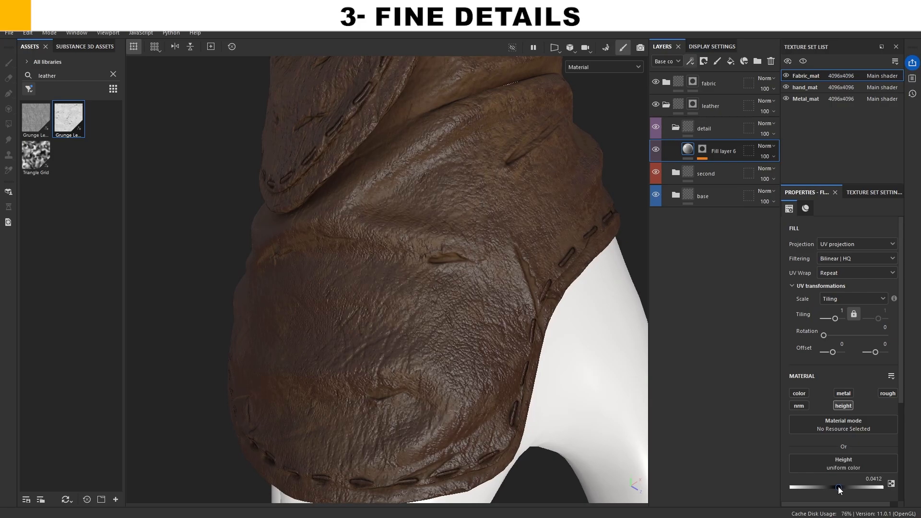
left_click(690, 61)
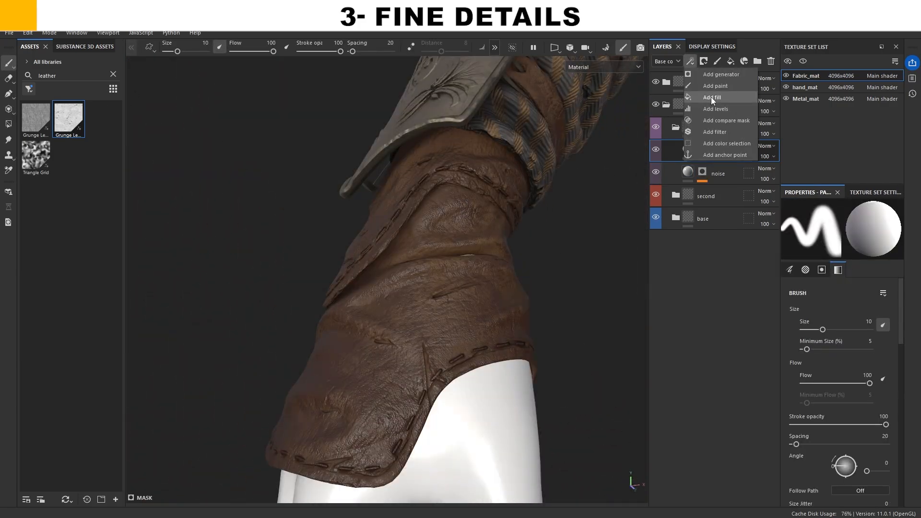
Add an ambient-occlusion-masked noise fill and another fill layer named rough
left_click(711, 97)
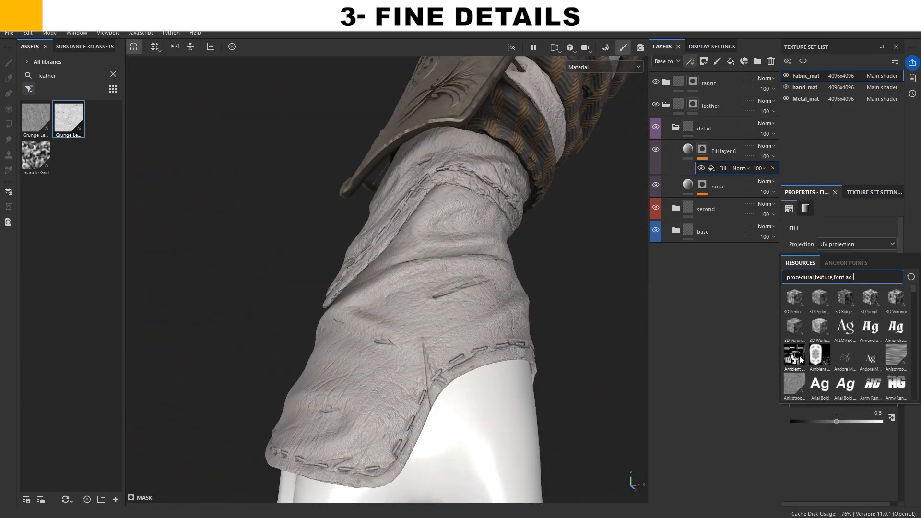
left_click(689, 62)
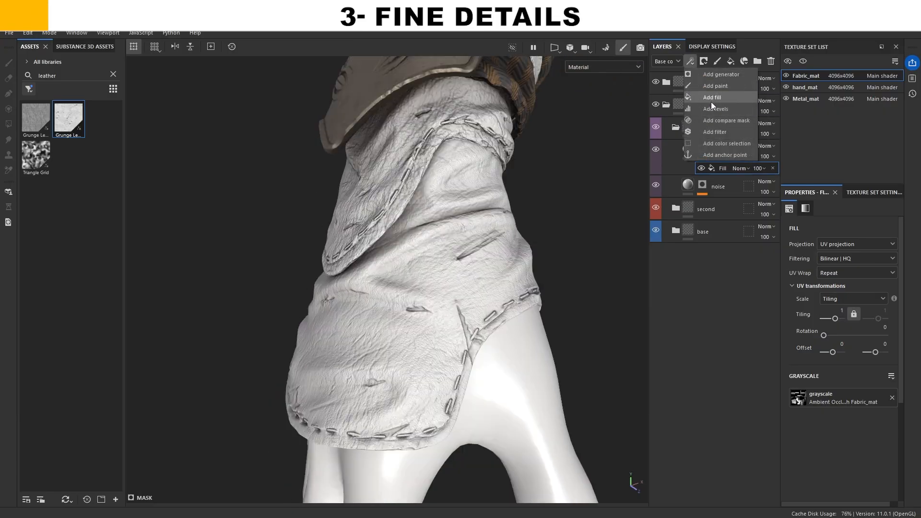
left_click(716, 109)
type("rough")
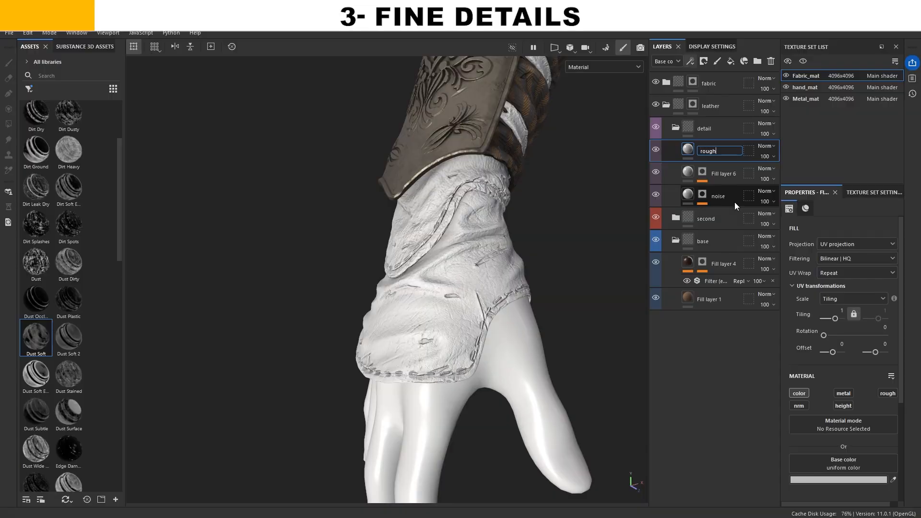
Mask the rough layer with Grunge Dirt Thin and densely tiled Grunge Scratches Rough set to Screen
type("dirt")
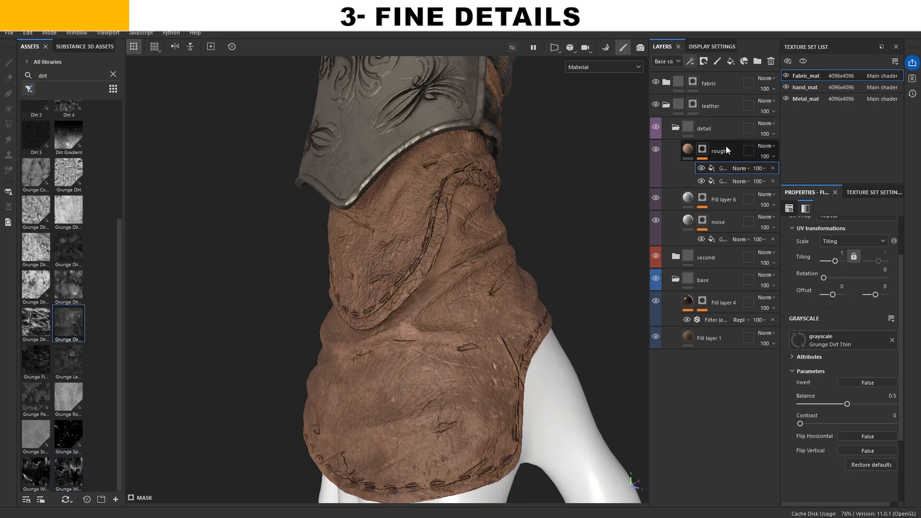
left_click(742, 168)
type("gun")
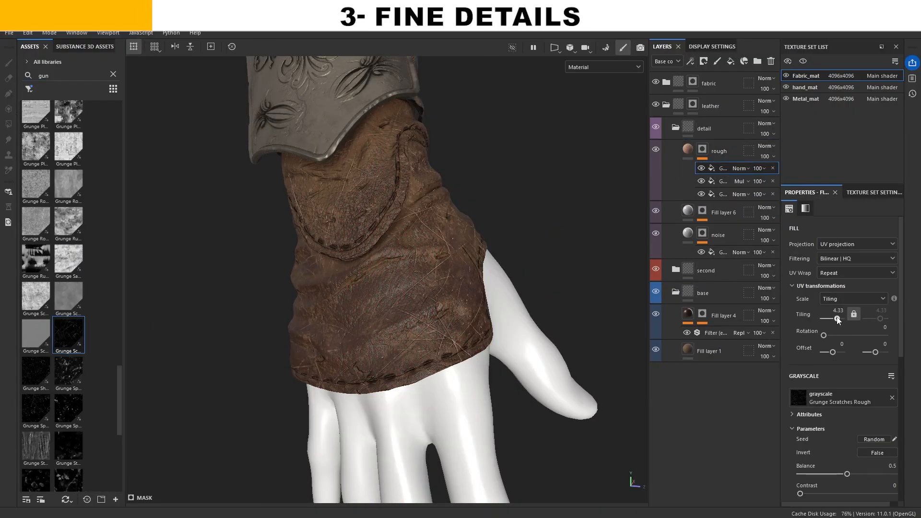
left_click(742, 168)
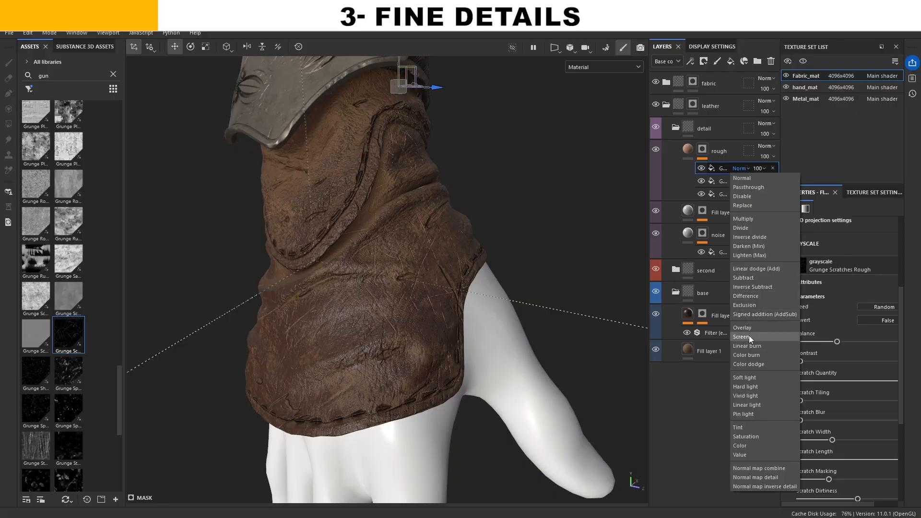
left_click(742, 337)
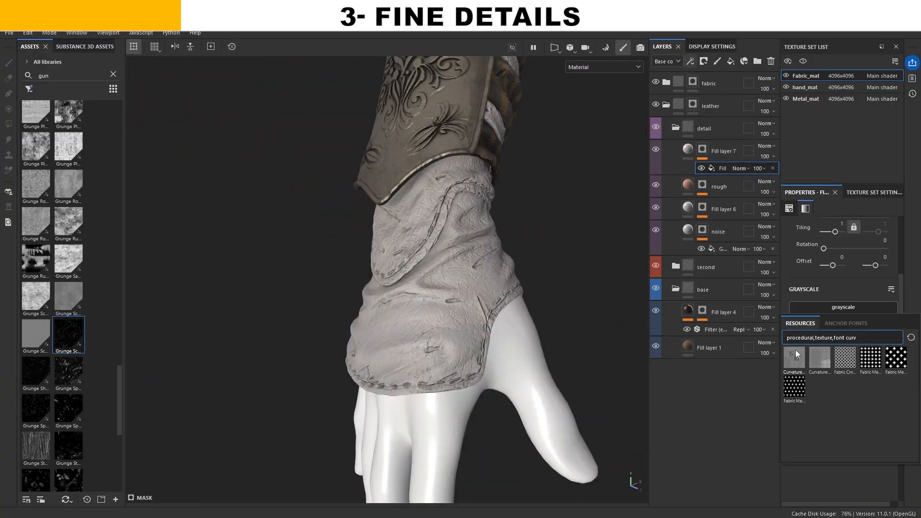
Mask the leather detail fill with curvature and Grunge Marble Shapes, then start the fabric fold fill layer
left_click(795, 356)
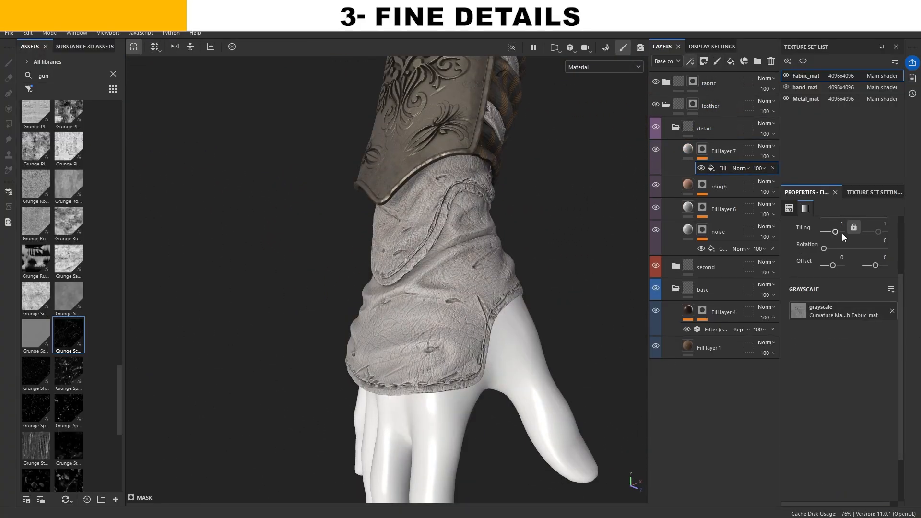
left_click(690, 61)
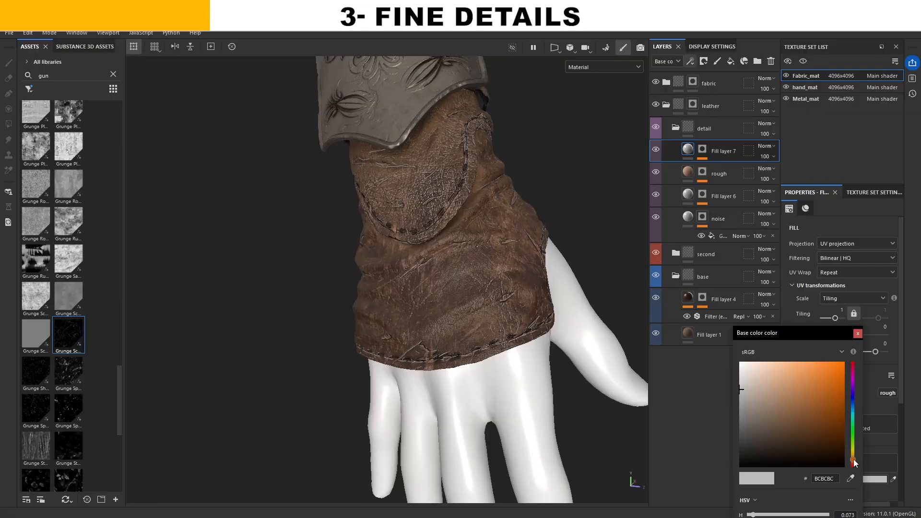
left_click(789, 369)
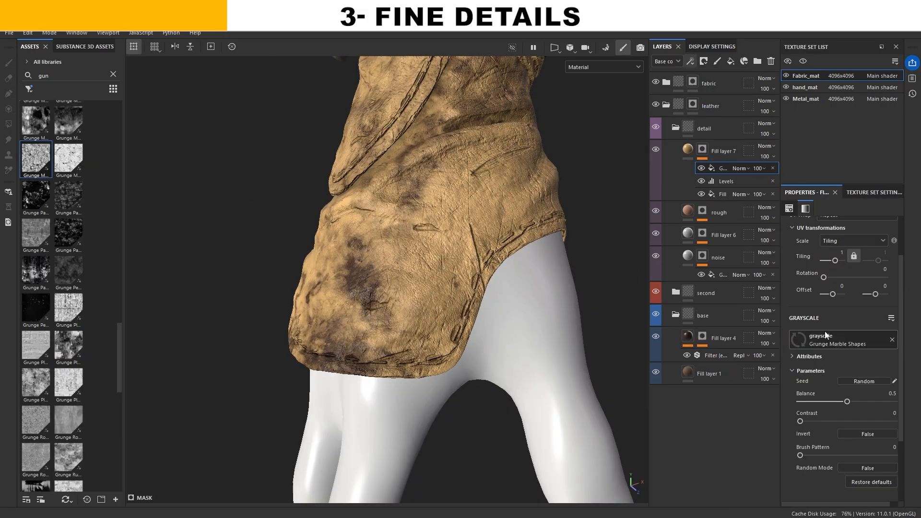
left_click(742, 168)
type("fabric")
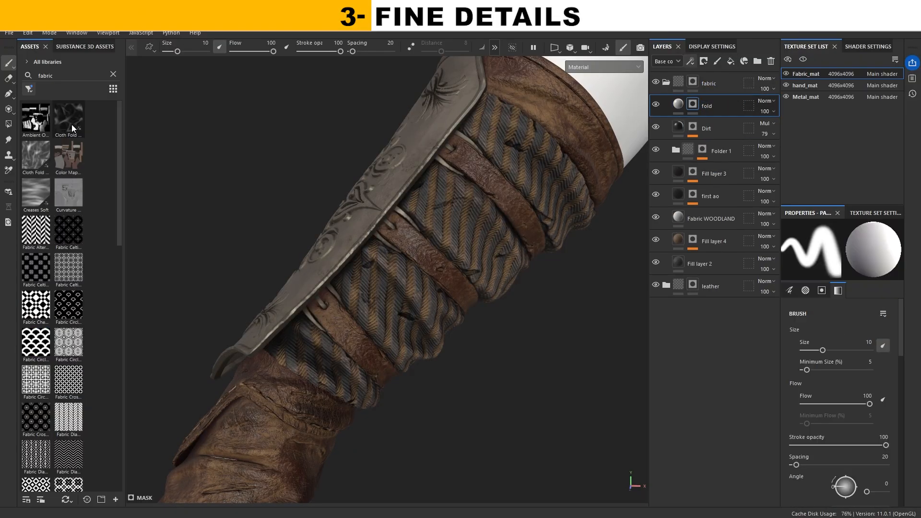
Apply the Cloth Fold texture to the fold layer and enable its colour channel
double_click(68, 117)
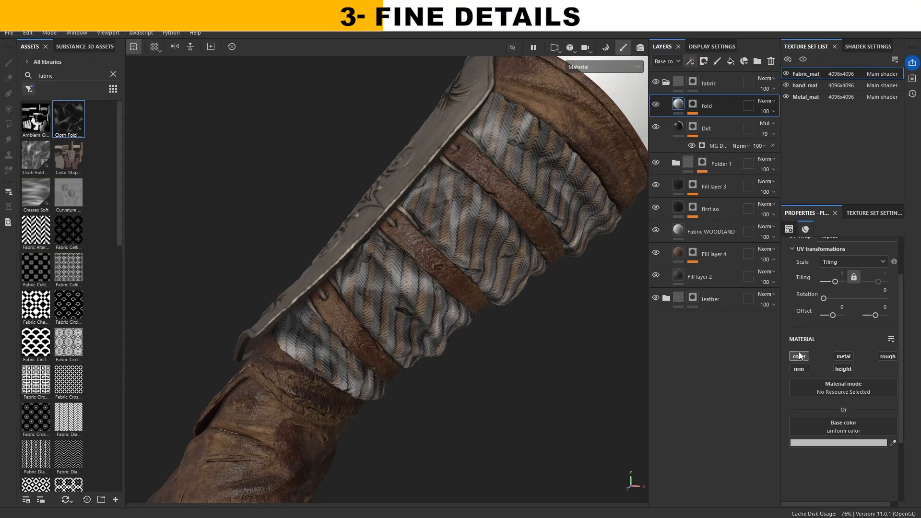
left_click(842, 368)
type("dirt")
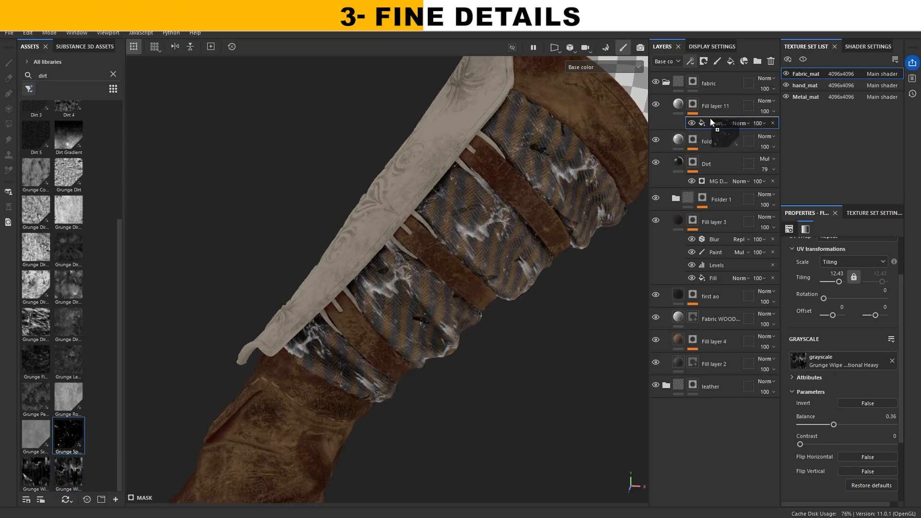
Set Fill layer 11's grunge mask to Screen blend and give it a muted brown (#796956) base colour
left_click(742, 123)
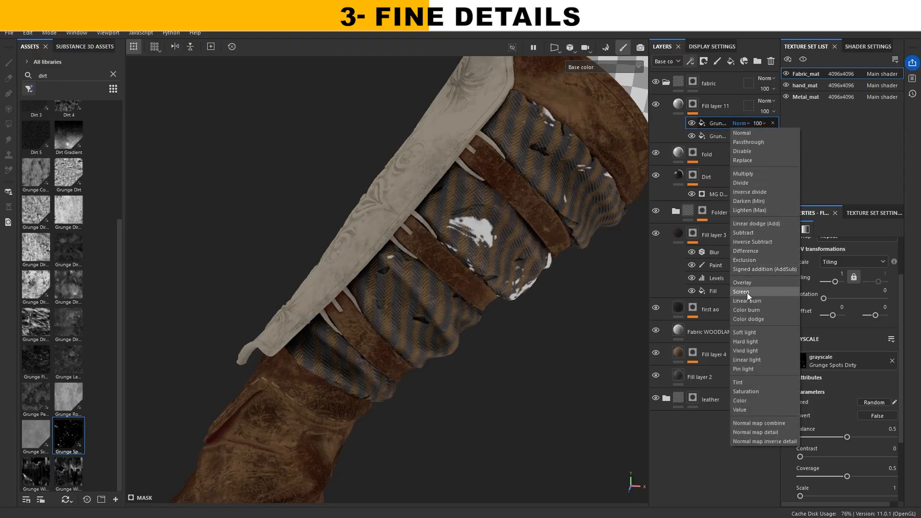
left_click(741, 292)
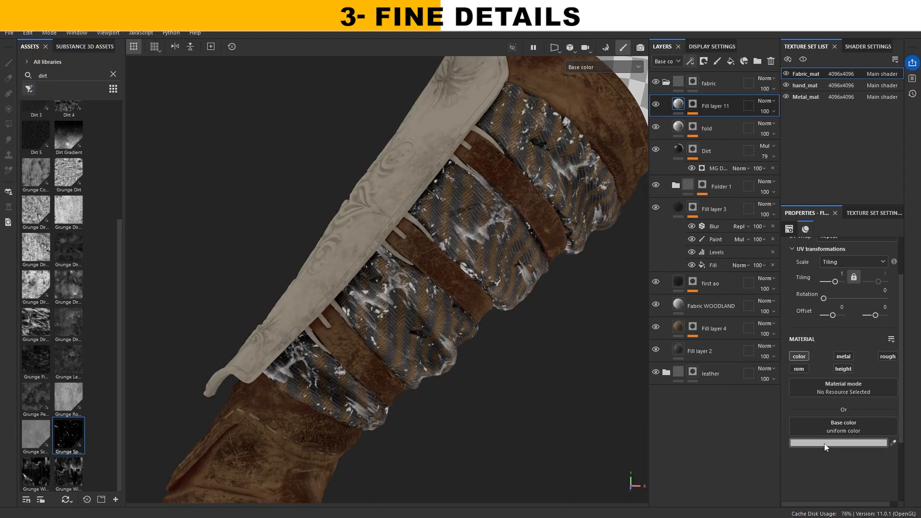
left_click(838, 442)
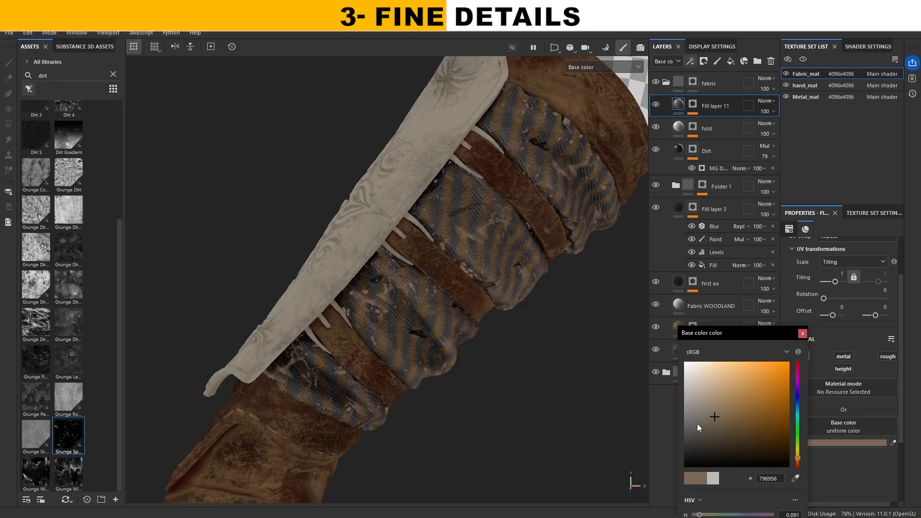
left_click(726, 435)
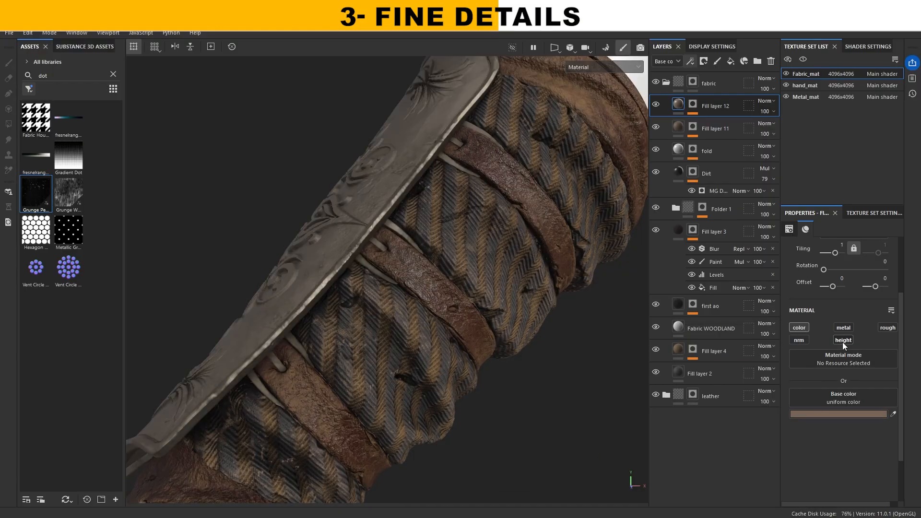
Give the fabric fill a small height, raise the muddy dirt mask contrast and edit Fill layer 13's colour
left_click(844, 340)
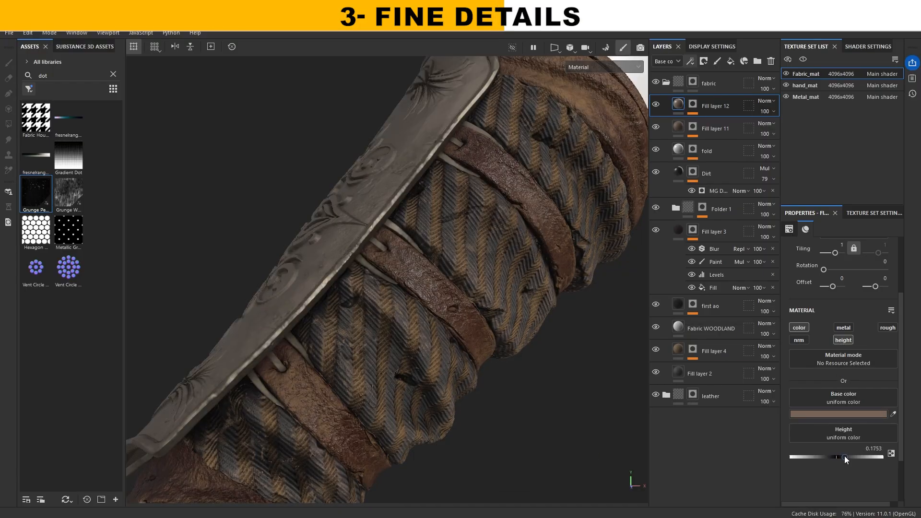
left_click(848, 414)
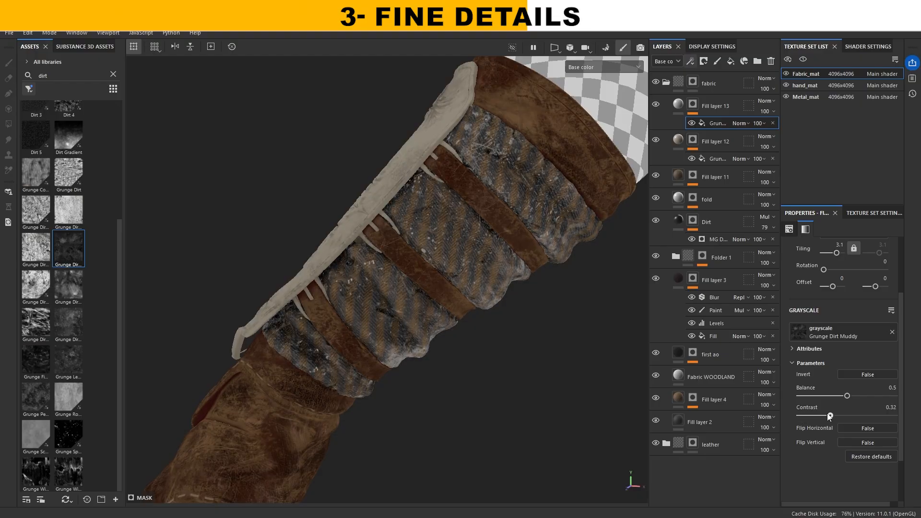
left_click(715, 105)
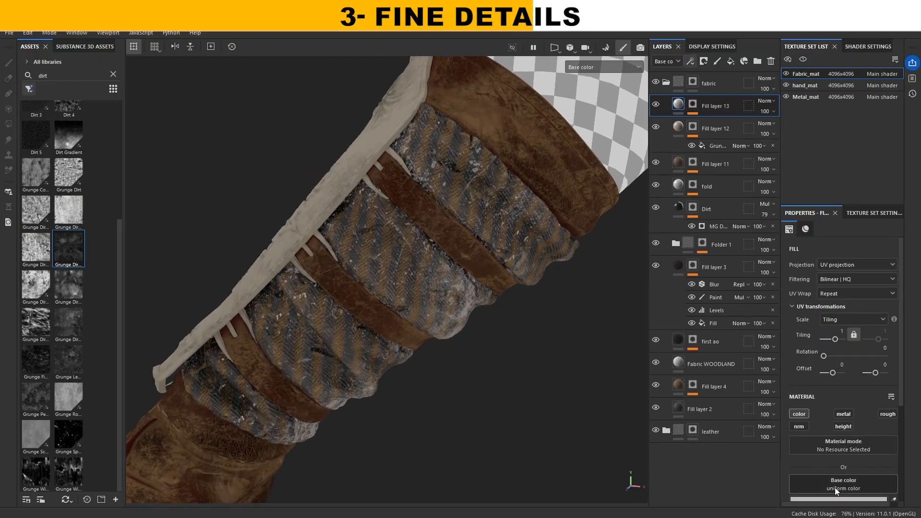
left_click(843, 483)
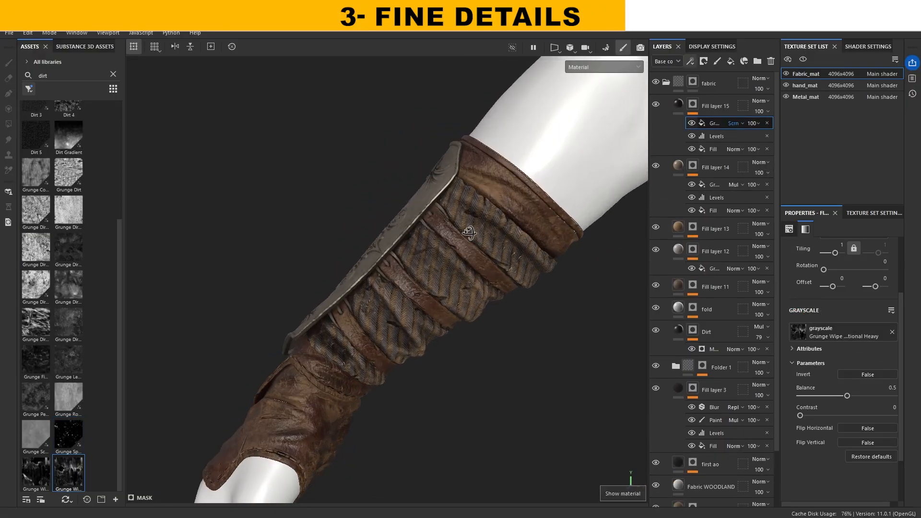
Lower the Grunge Wipe mask strength on Fill layer 15 and reselect Fill layer 13 for adjustment
left_click(714, 228)
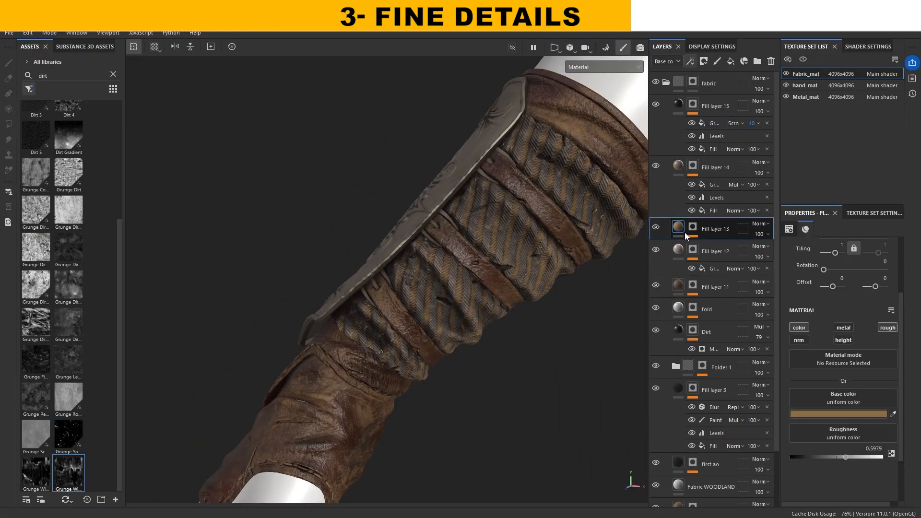
left_click(841, 414)
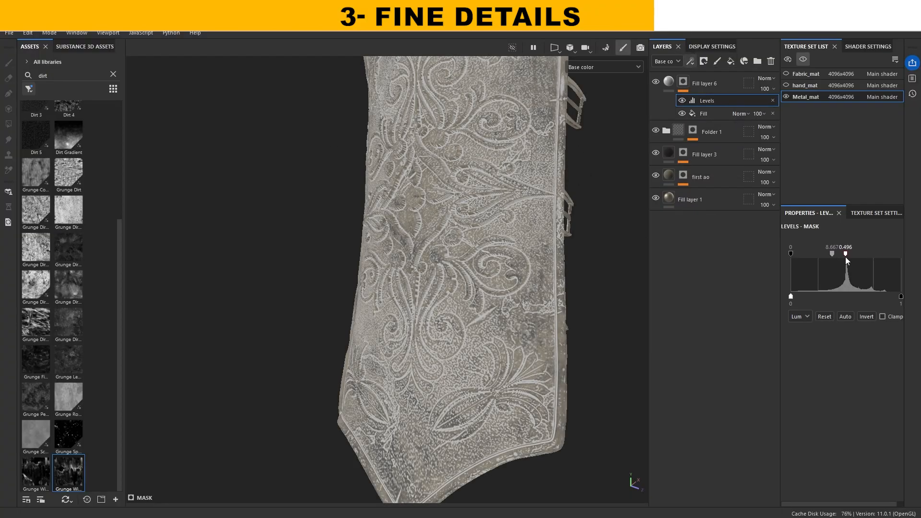
Tighten the levels on the metal plate's Fill layer 6 mask and enable its height
left_click(703, 82)
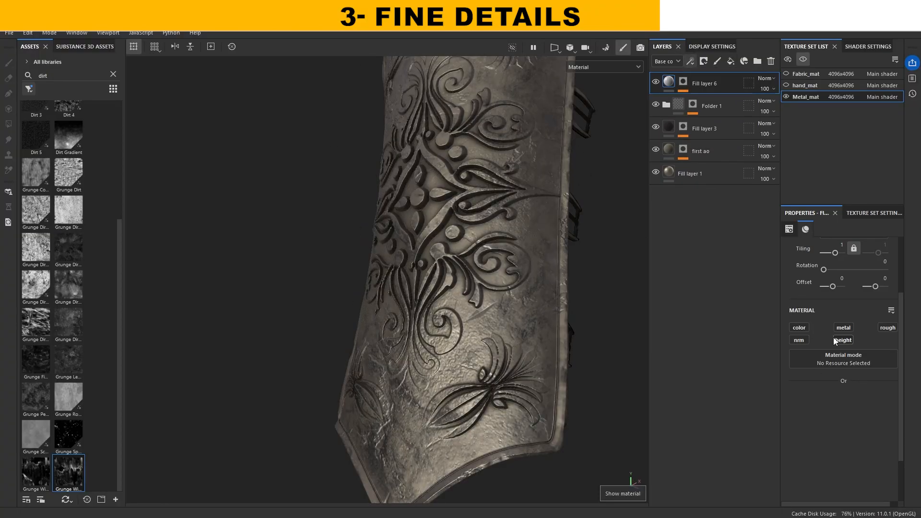
left_click(842, 340)
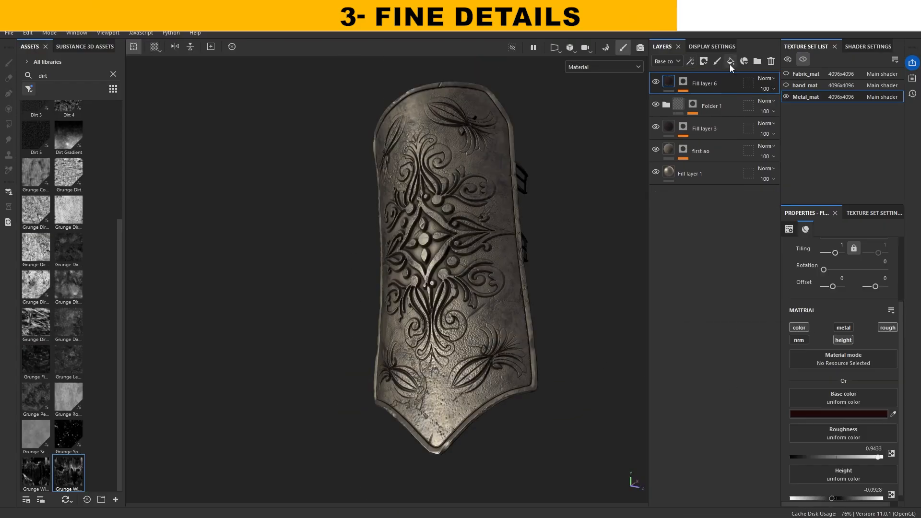
Add gold Fill layer 7 with a black mask and paint effect over the engravings, then add Fill layer 8
right_click(703, 82)
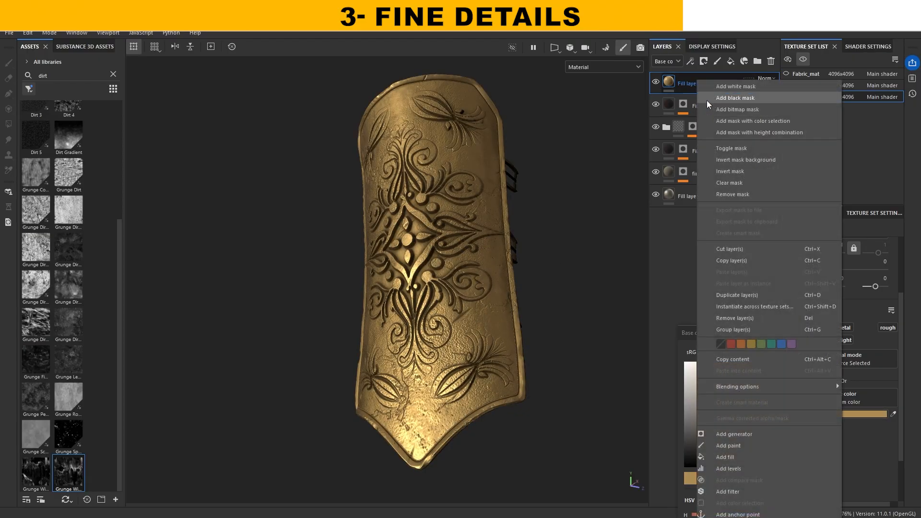
left_click(735, 98)
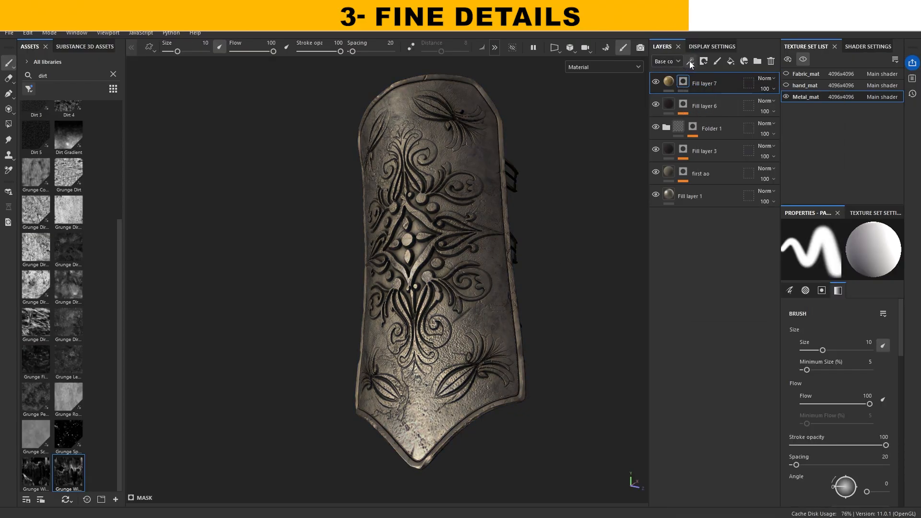
left_click(690, 61)
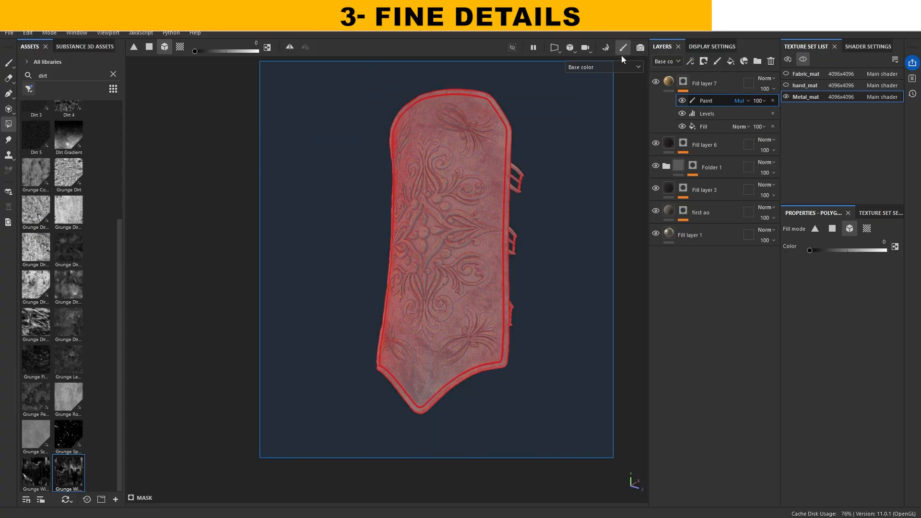
left_click(622, 48)
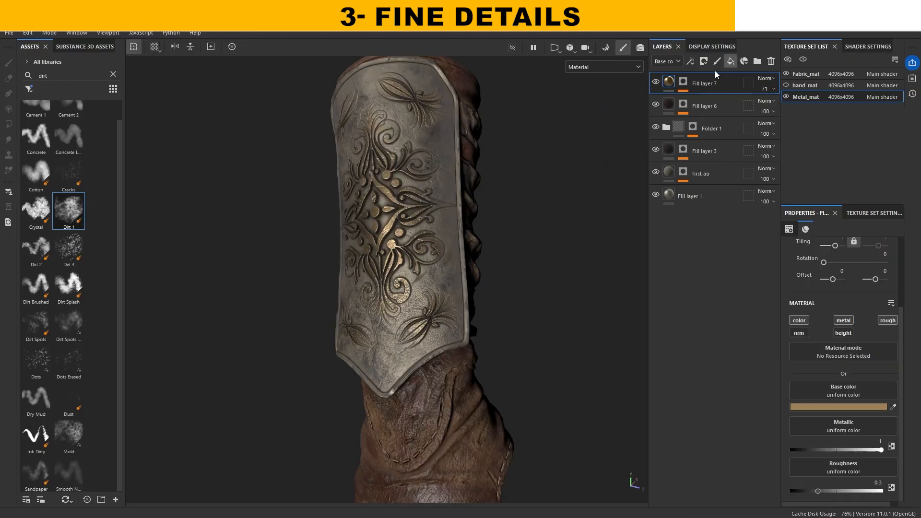
left_click(731, 61)
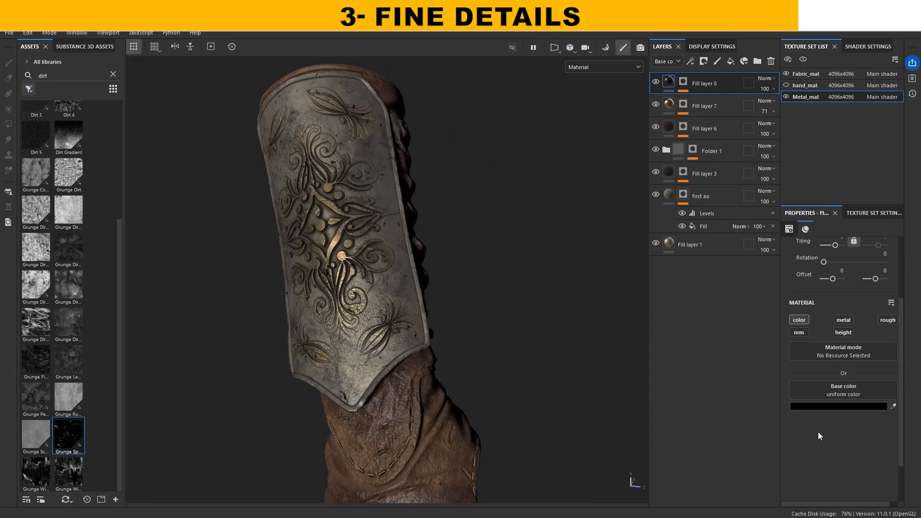
Set Fill layer 8 to near-black #262626 and assign a grunge texture to Fill layer 9
left_click(842, 406)
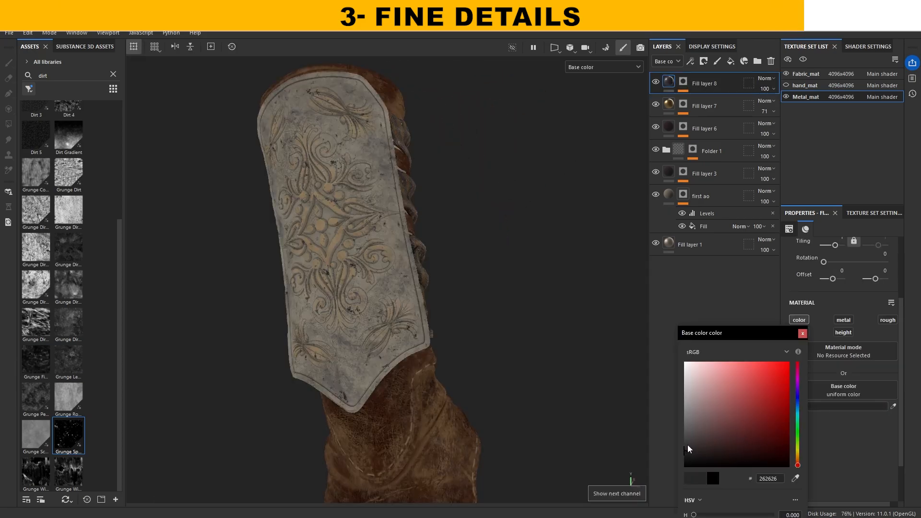
left_click(687, 452)
type("gun")
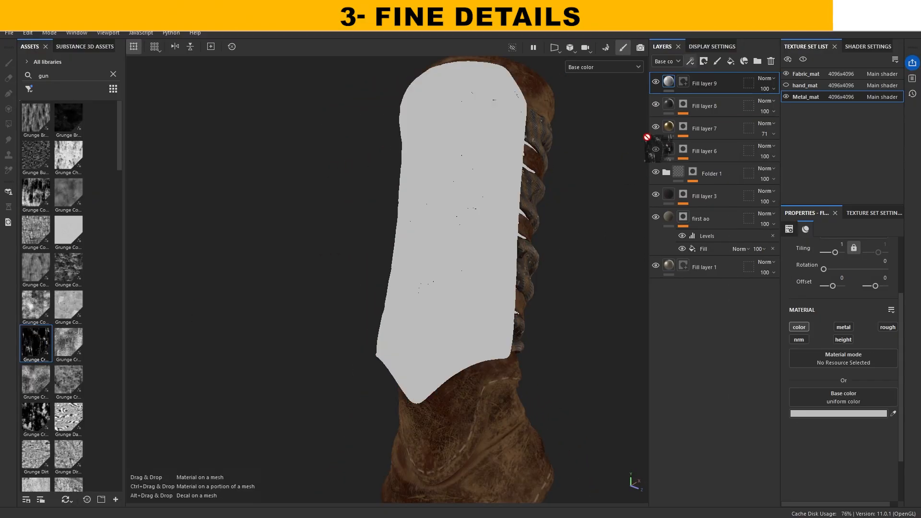
left_click(839, 412)
type("edge")
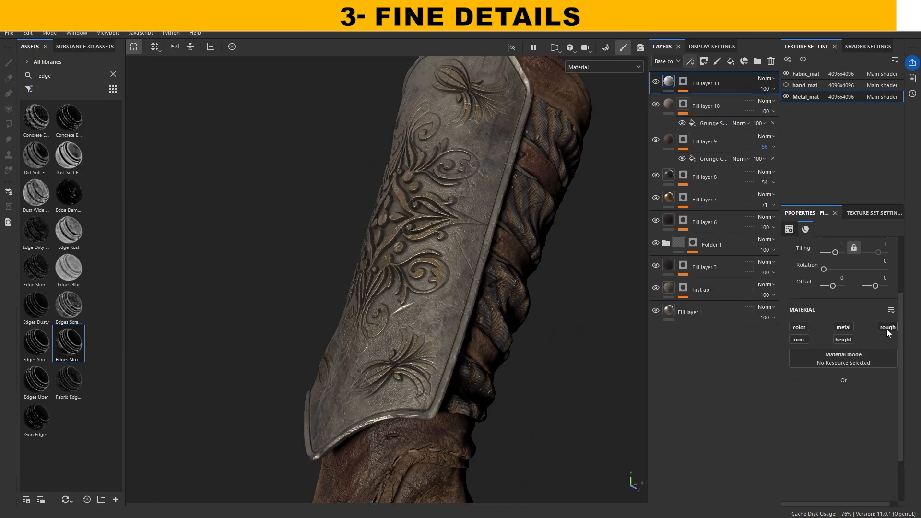
Add an Edges Strong wear layer with roughness and bright colour, then view the full material
left_click(887, 326)
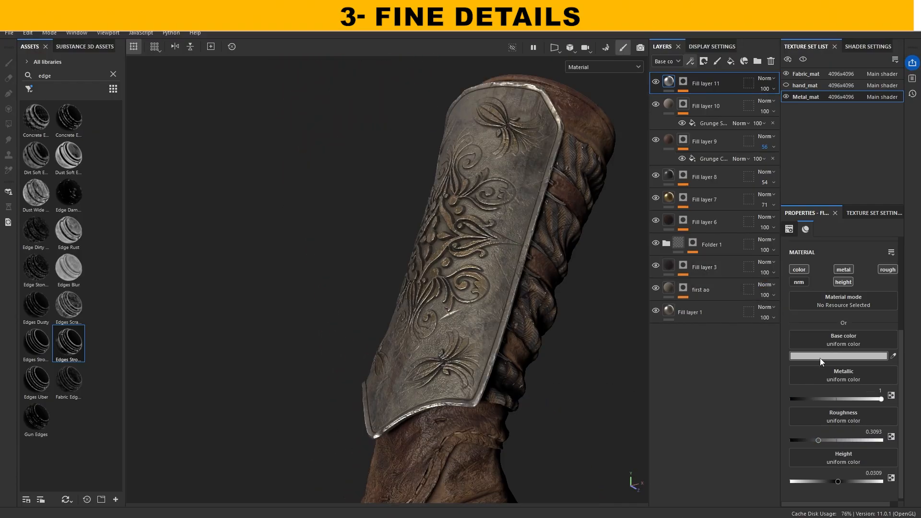
left_click(838, 355)
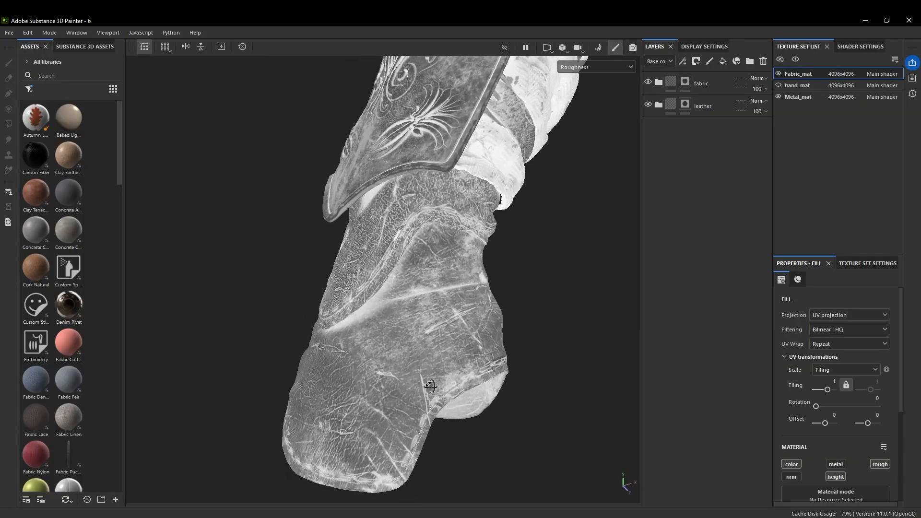
left_click(595, 66)
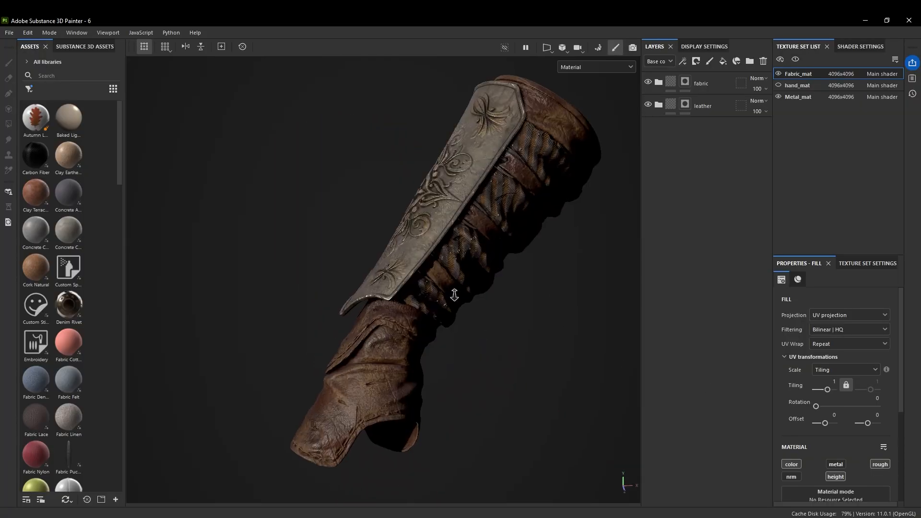